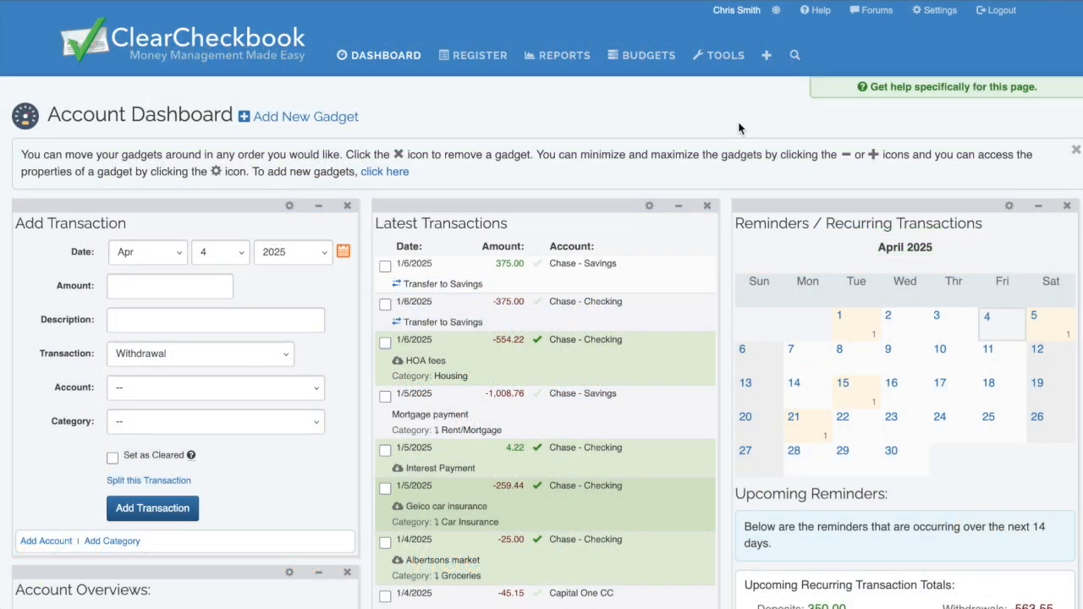
# Step: Add a 56.88 Kroger withdrawal from Capital One CC, categorized Groceries
pyautogui.scroll(-3)
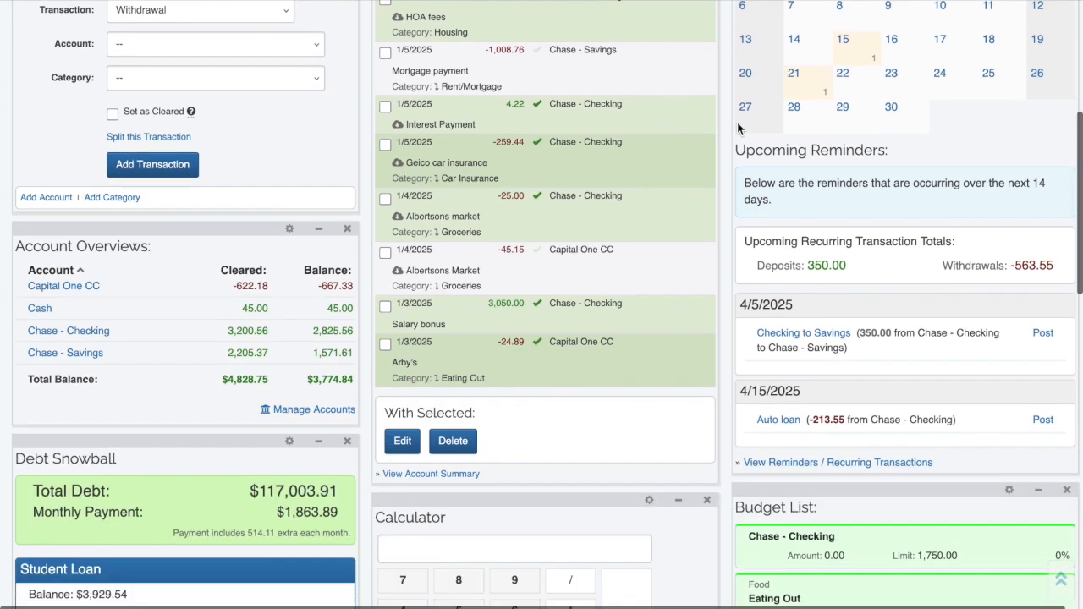
pyautogui.scroll(-3)
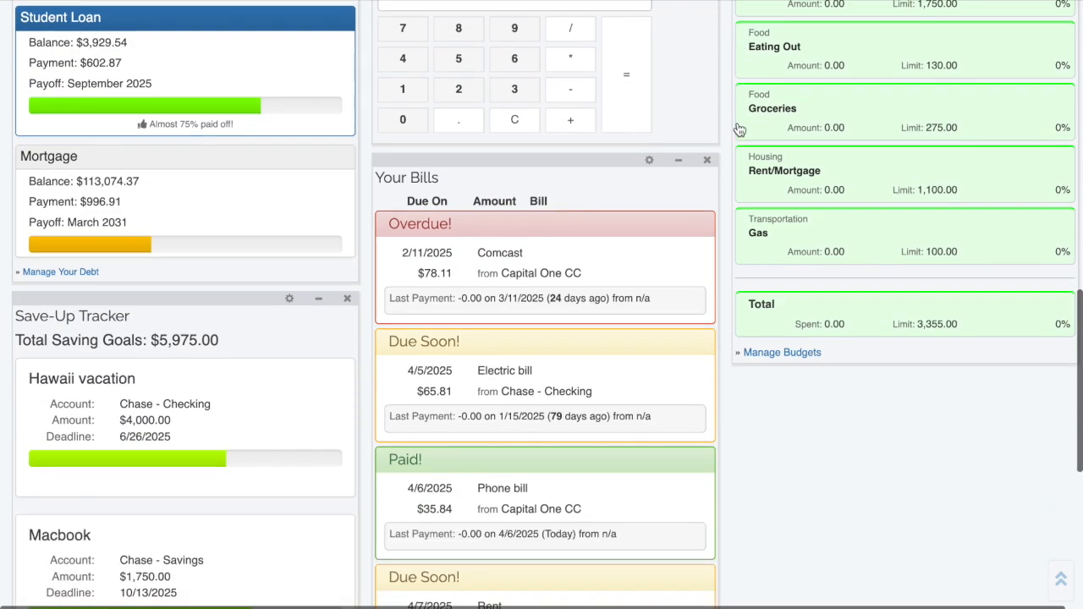
pyautogui.scroll(3)
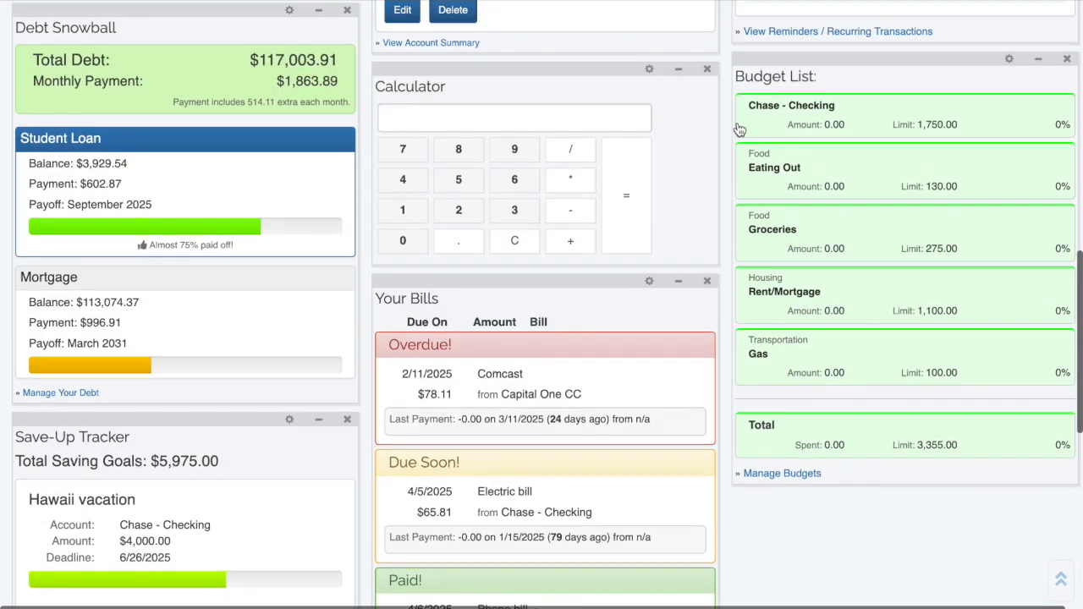
pyautogui.scroll(3)
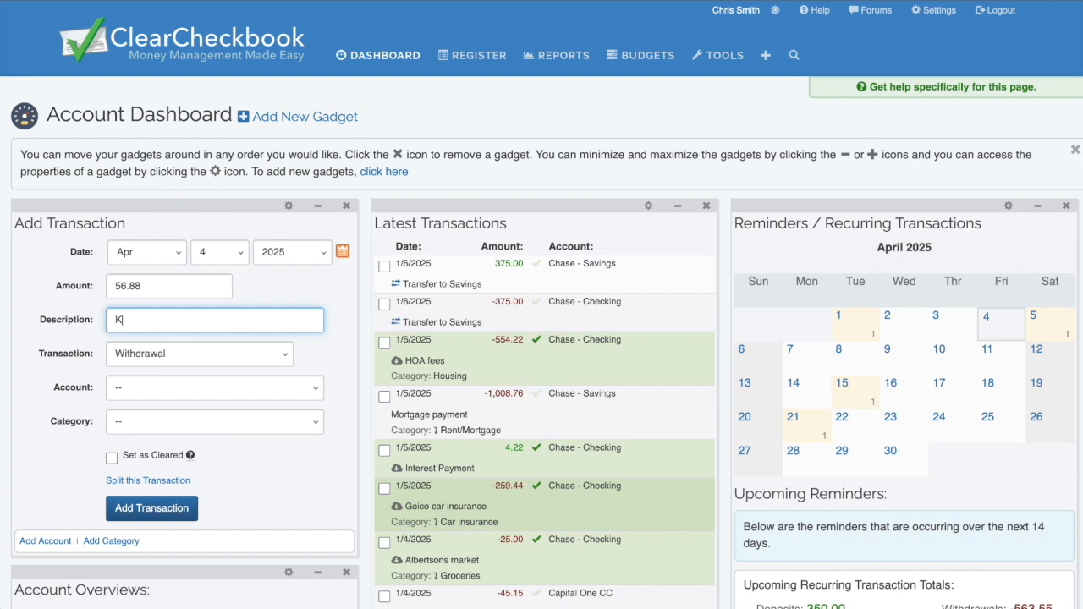
pyautogui.click(214, 387)
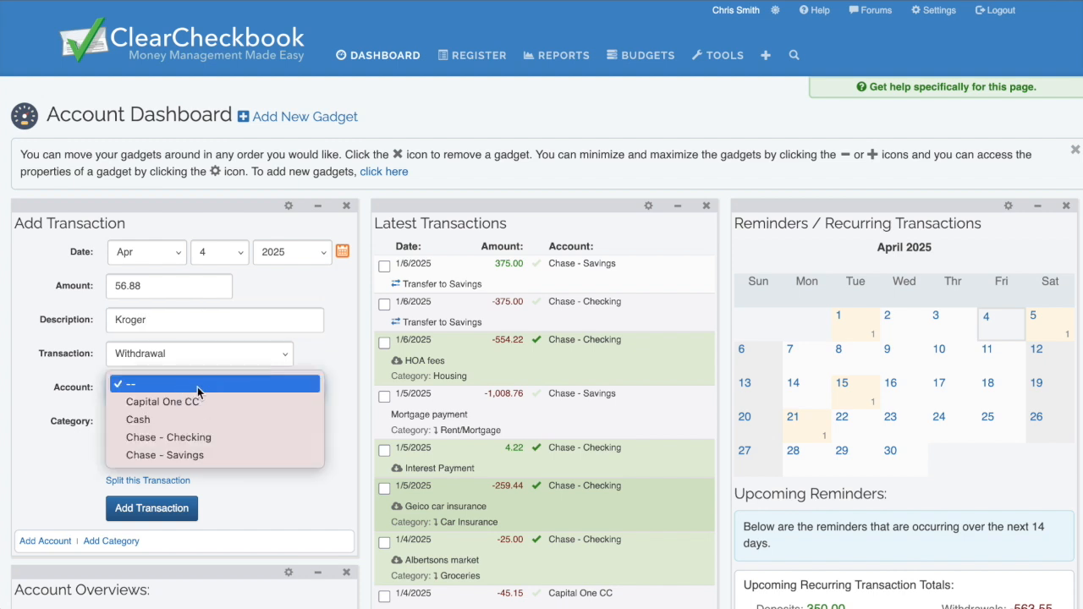
pyautogui.click(214, 421)
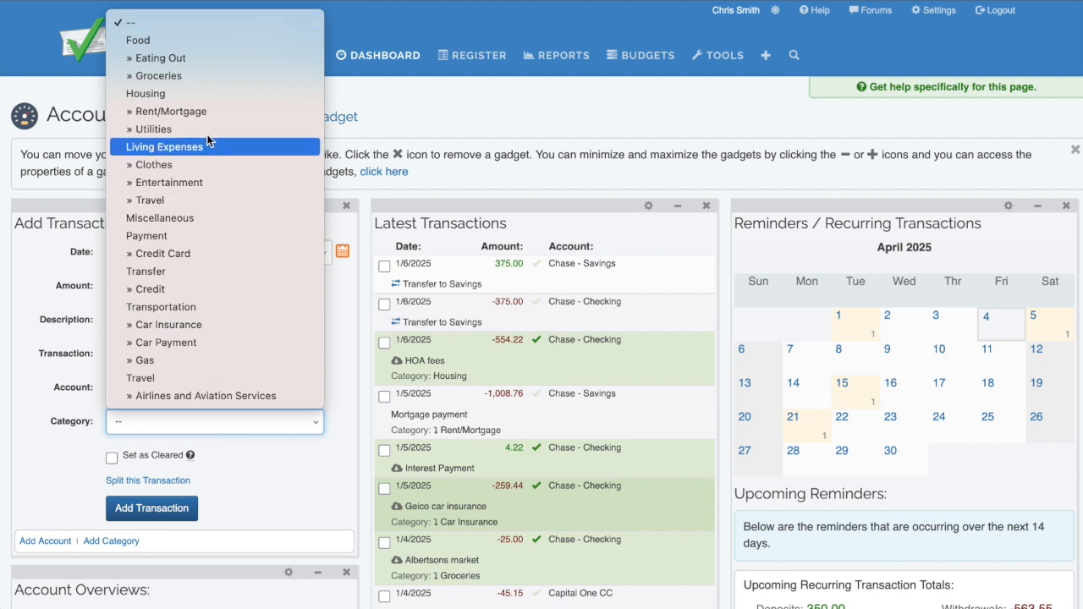
pyautogui.click(157, 75)
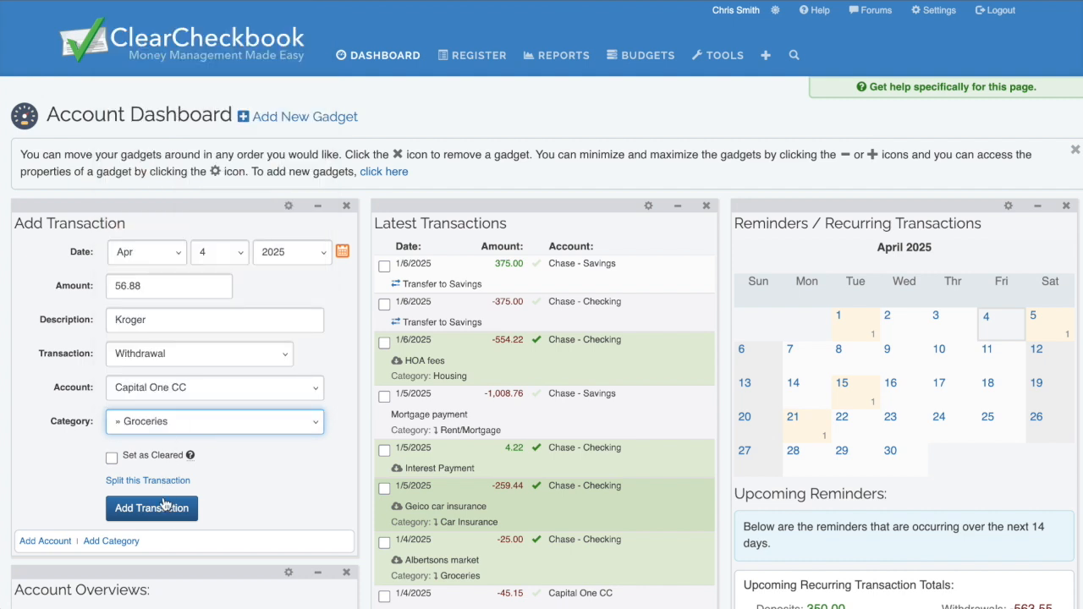
pyautogui.click(152, 507)
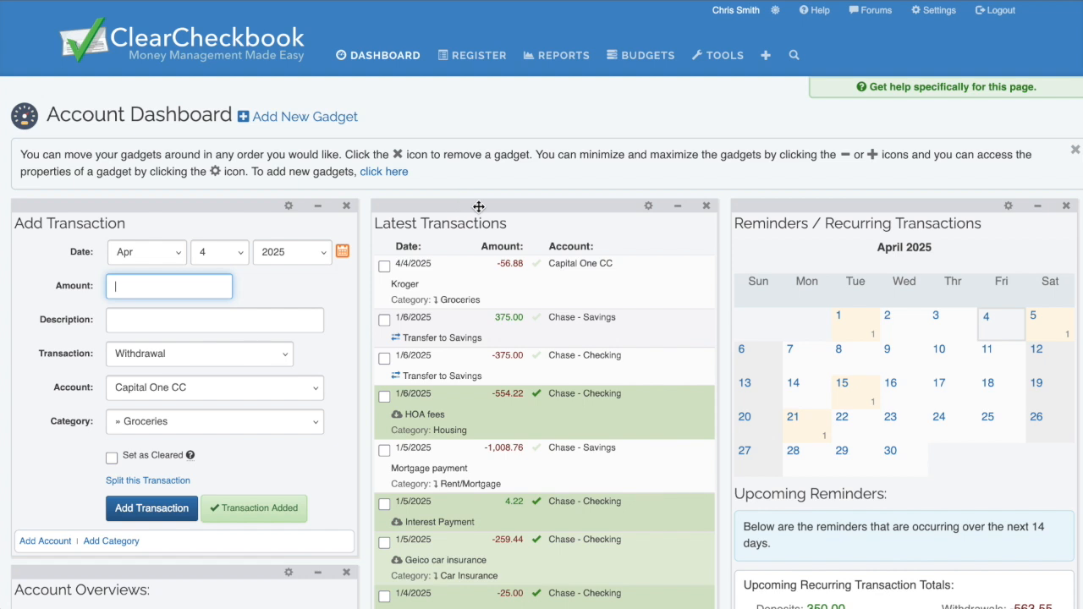
pyautogui.moveTo(600, 208)
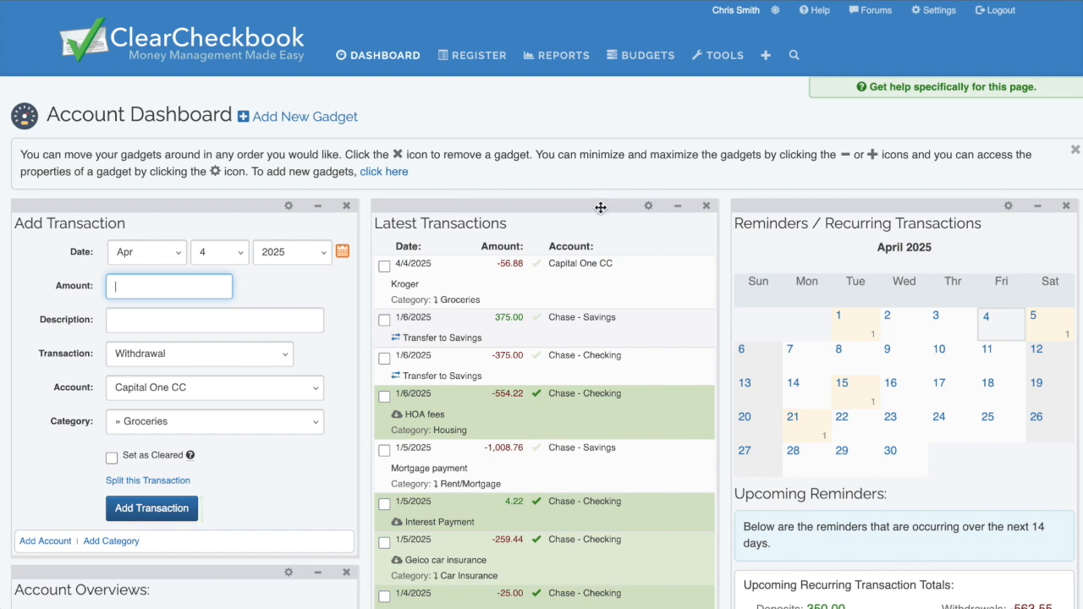
# Step: Move Latest Transactions to the right column and collapse the Calculator gadget
pyautogui.moveTo(601, 206); pyautogui.dragTo(651, 283)
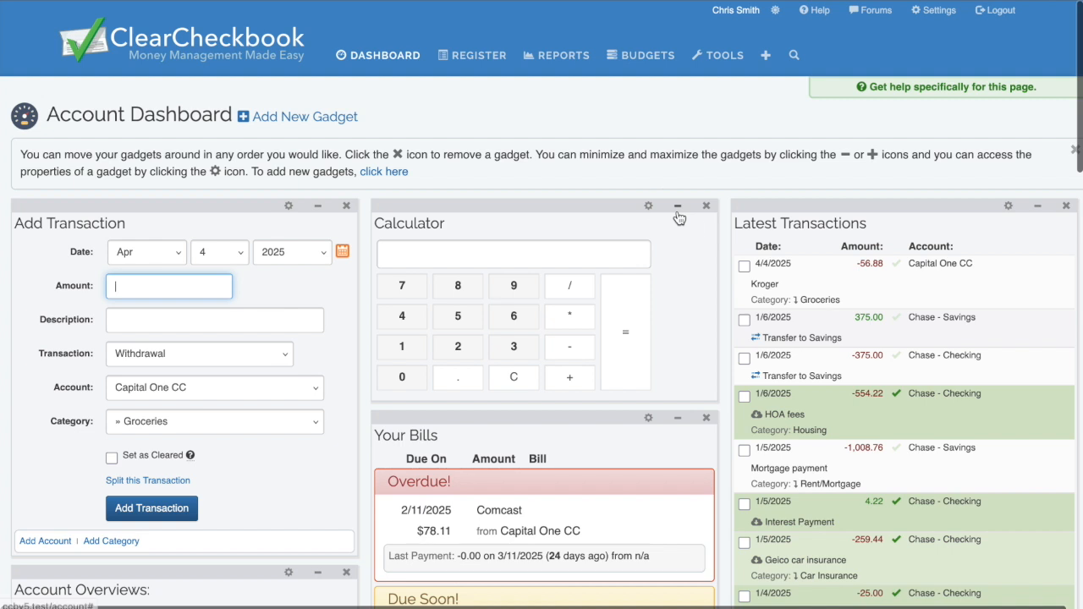
pyautogui.click(677, 206)
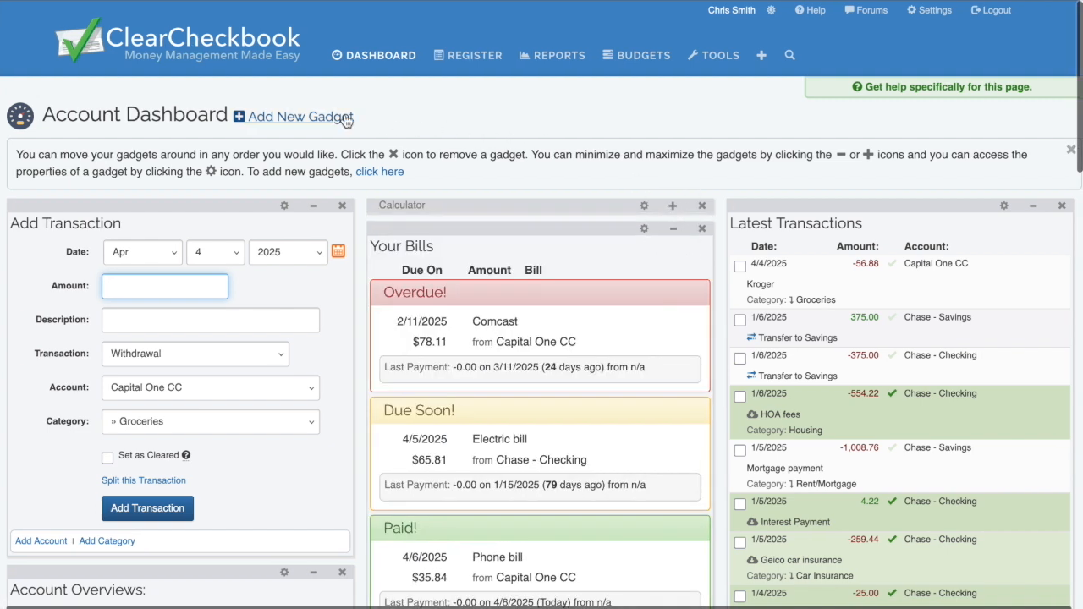
# Step: Browse the Add New Gadget gallery of available dashboard gadgets
pyautogui.click(299, 117)
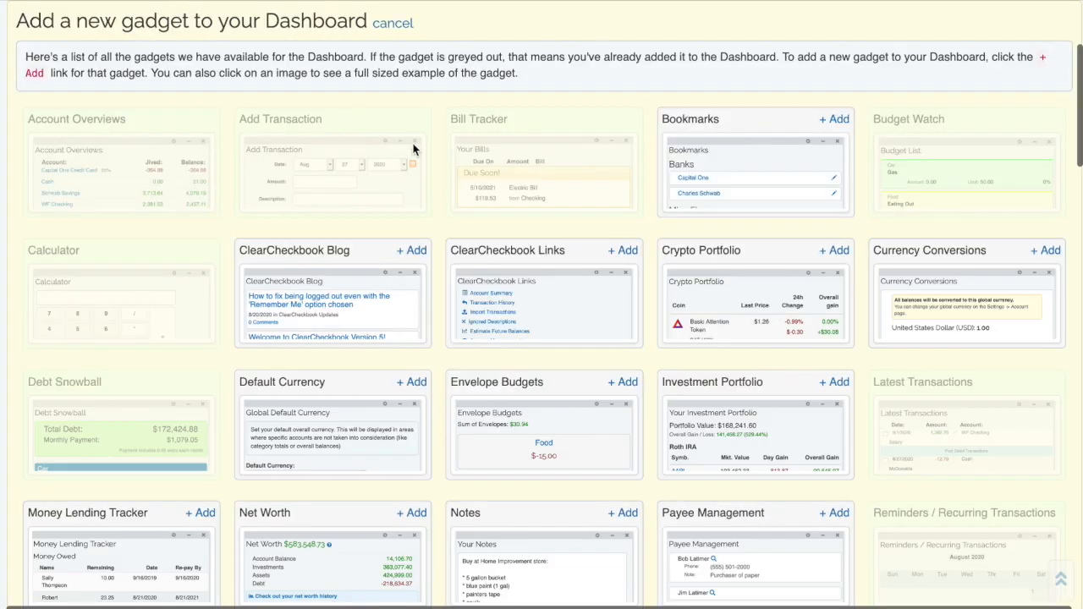
pyautogui.scroll(-3)
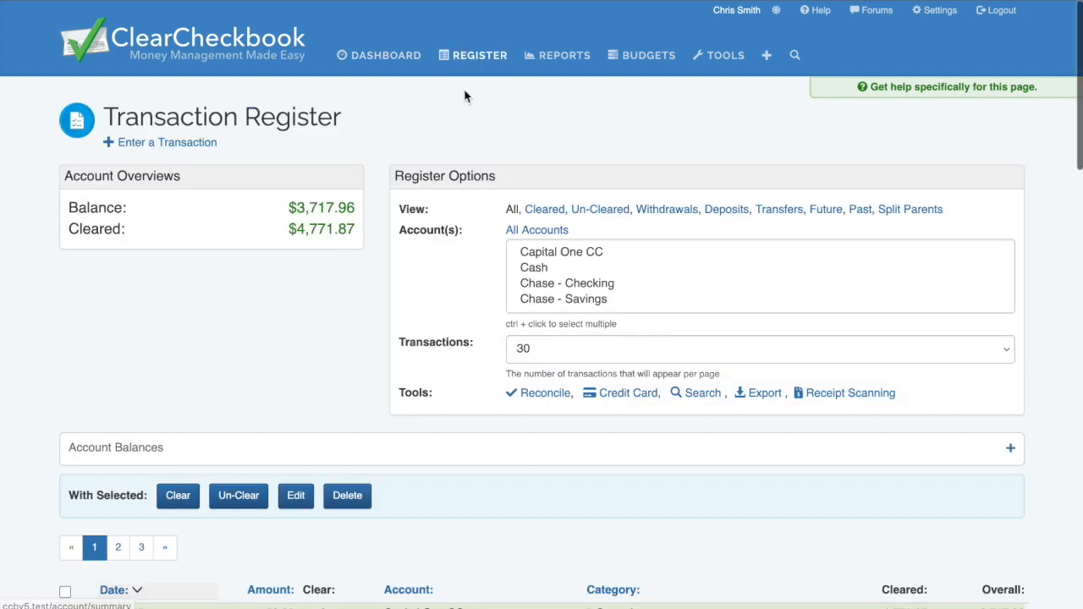
# Step: Scroll through the Chase - Checking register with its $2,825.56 balance and $3,200.56 cleared
pyautogui.scroll(-3)
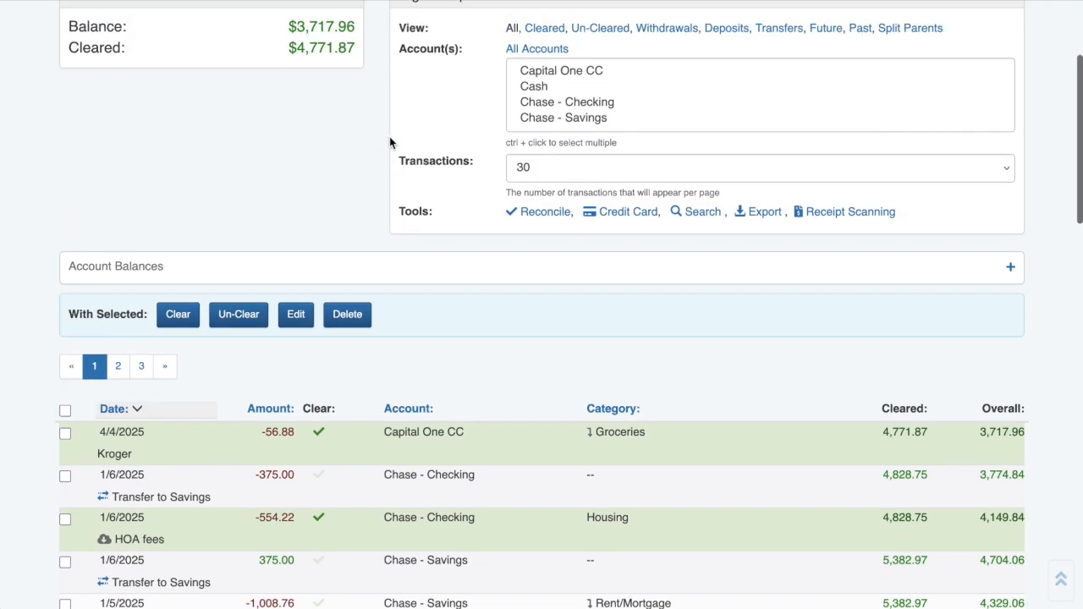
pyautogui.scroll(3)
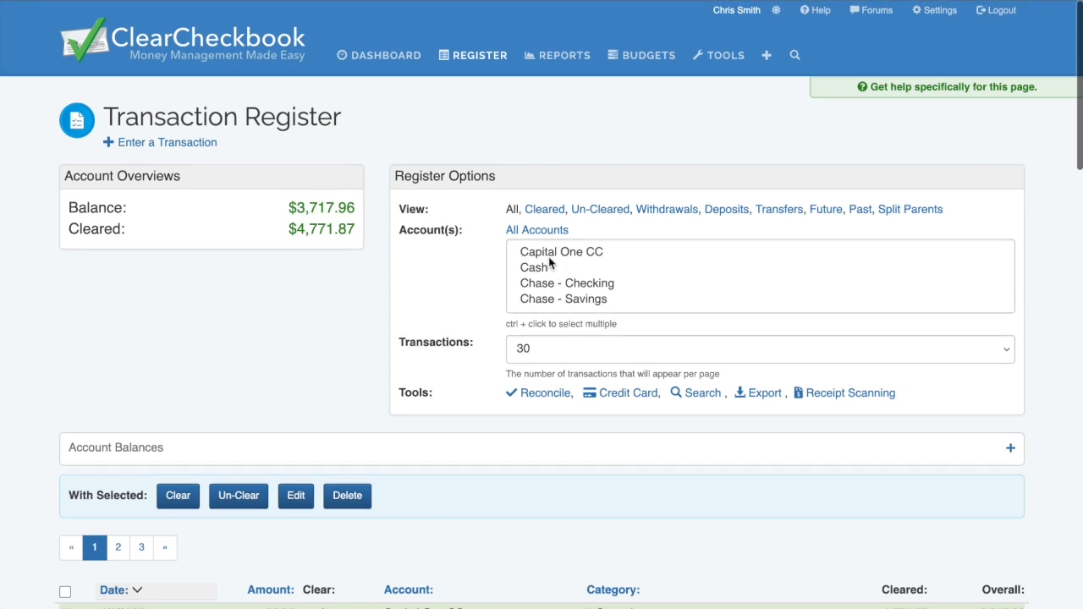
pyautogui.scroll(-3)
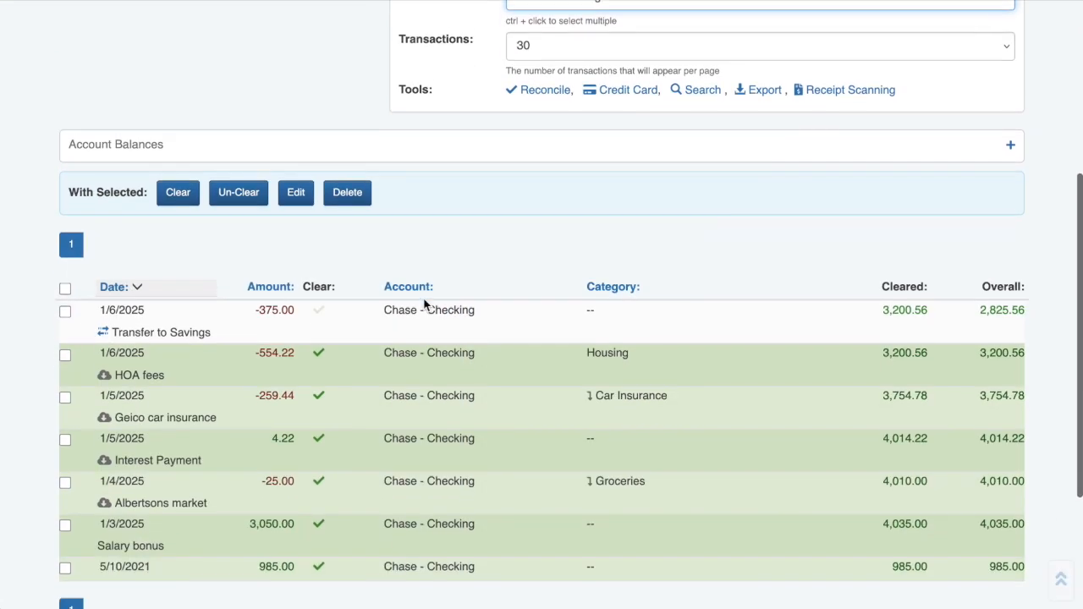
pyautogui.scroll(3)
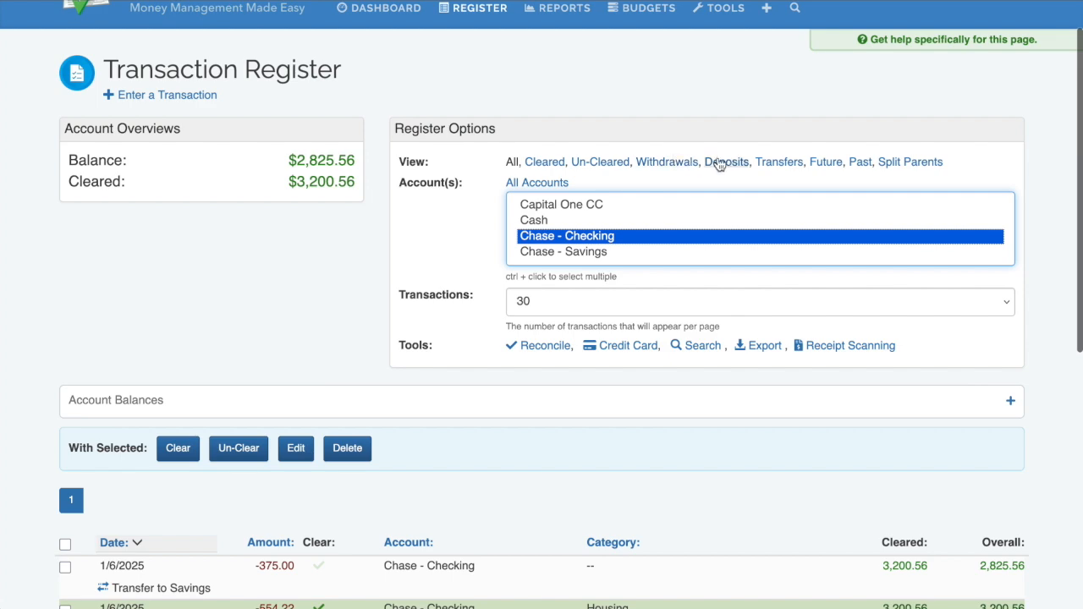
pyautogui.click(726, 162)
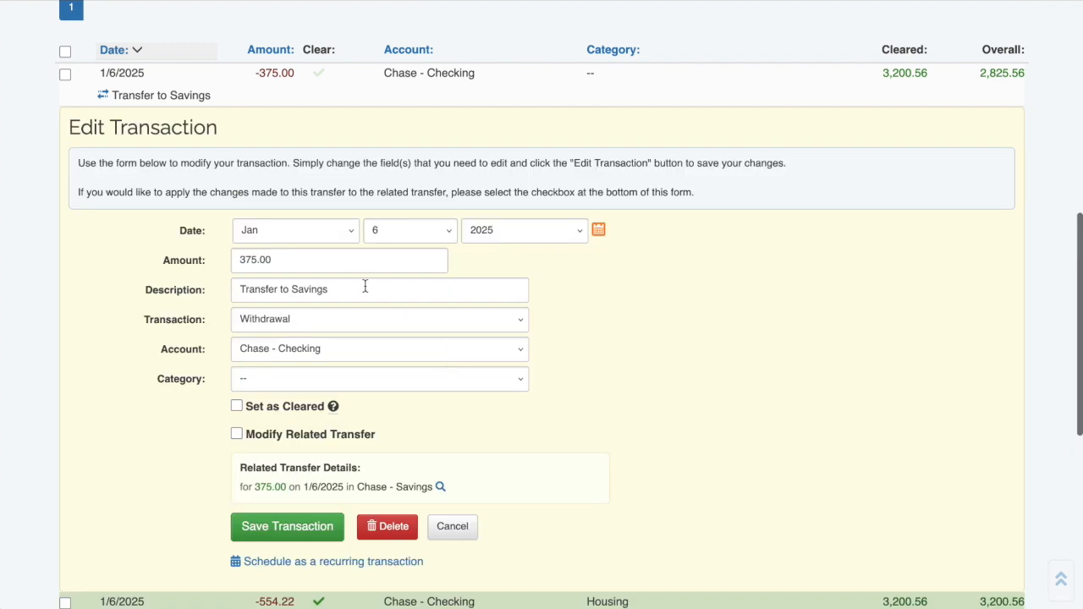
pyautogui.click(451, 525)
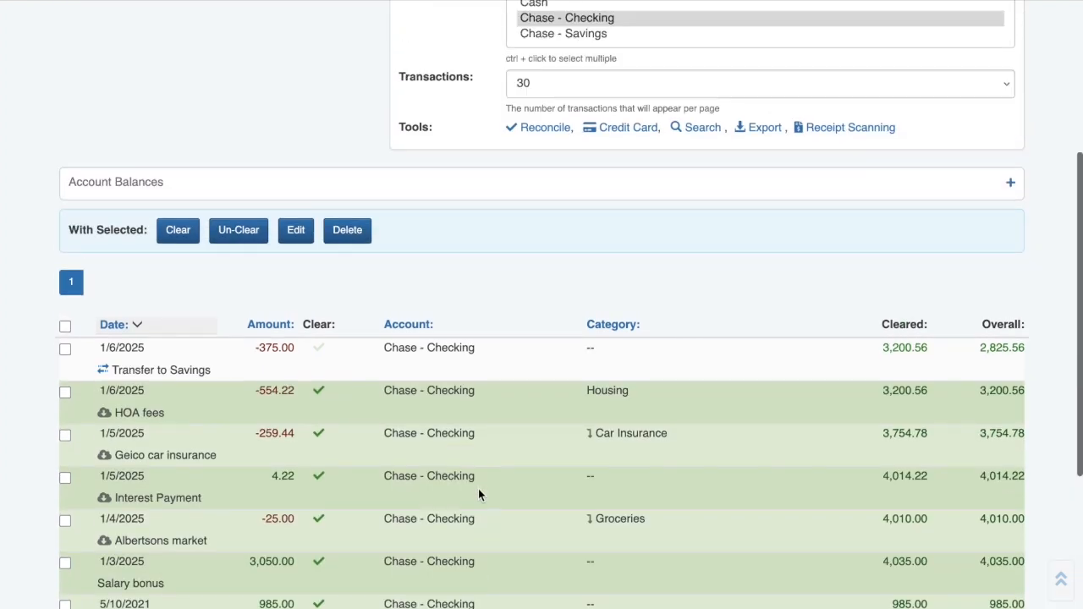
pyautogui.scroll(3)
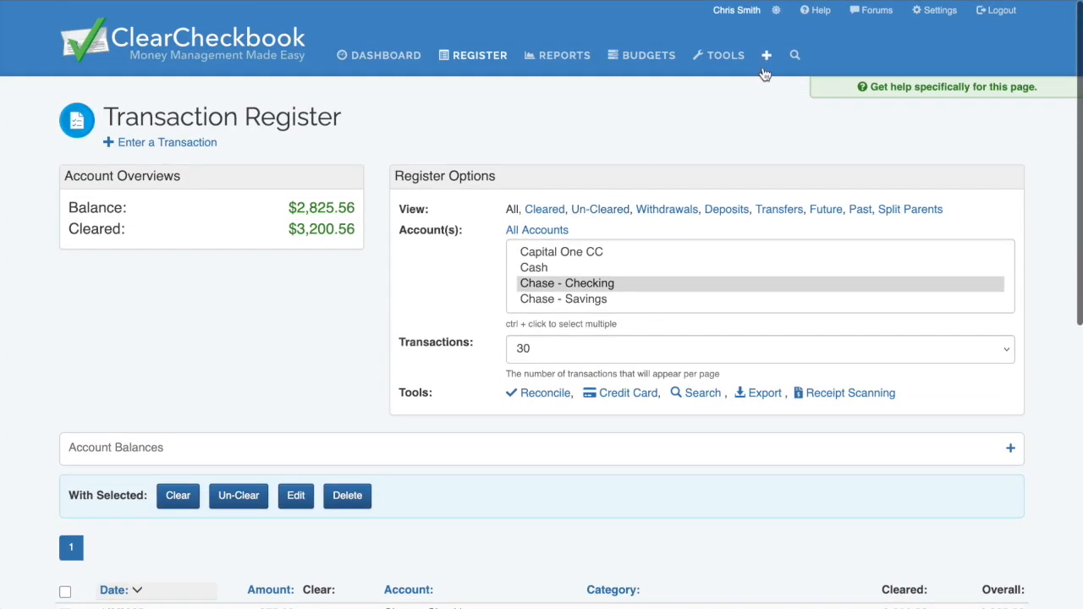
# Step: Open a blank transaction form, then toggle the cleared mark on Transfer to Savings
pyautogui.click(766, 55)
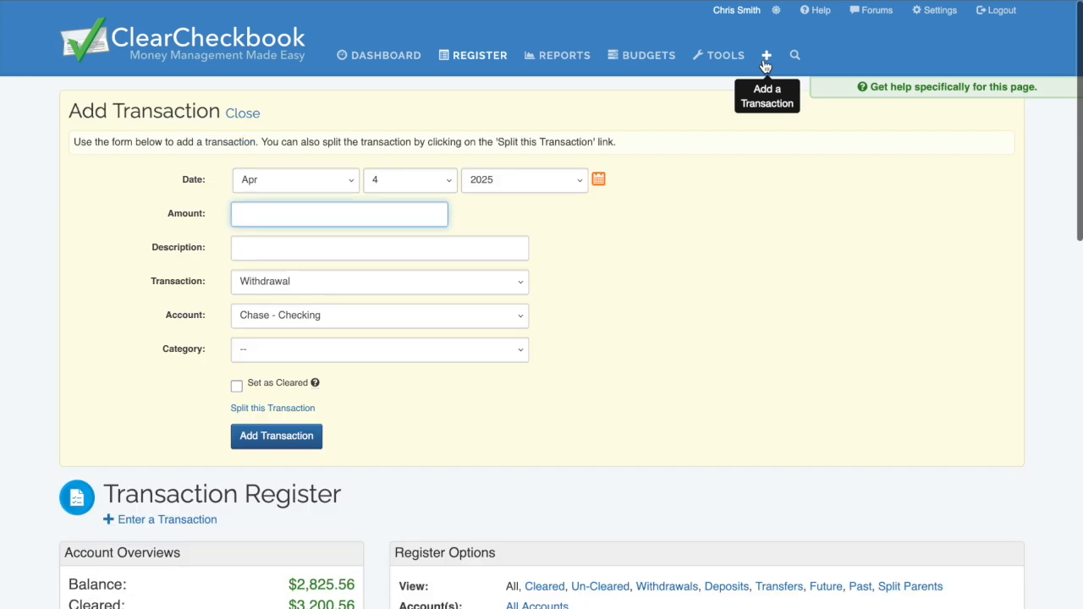
pyautogui.scroll(-3)
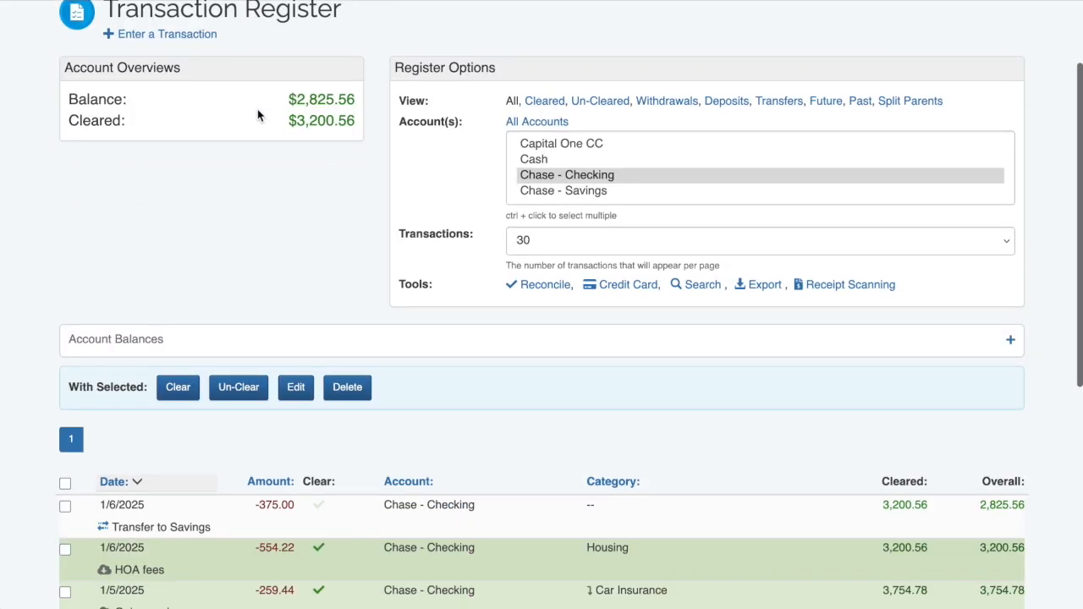
pyautogui.moveTo(354, 313)
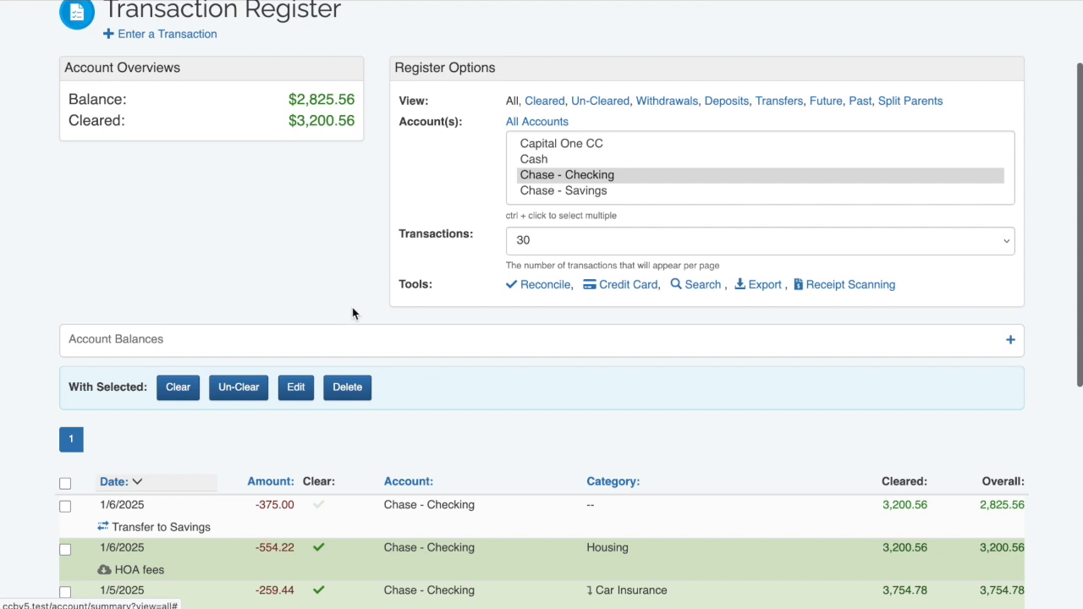
pyautogui.click(319, 505)
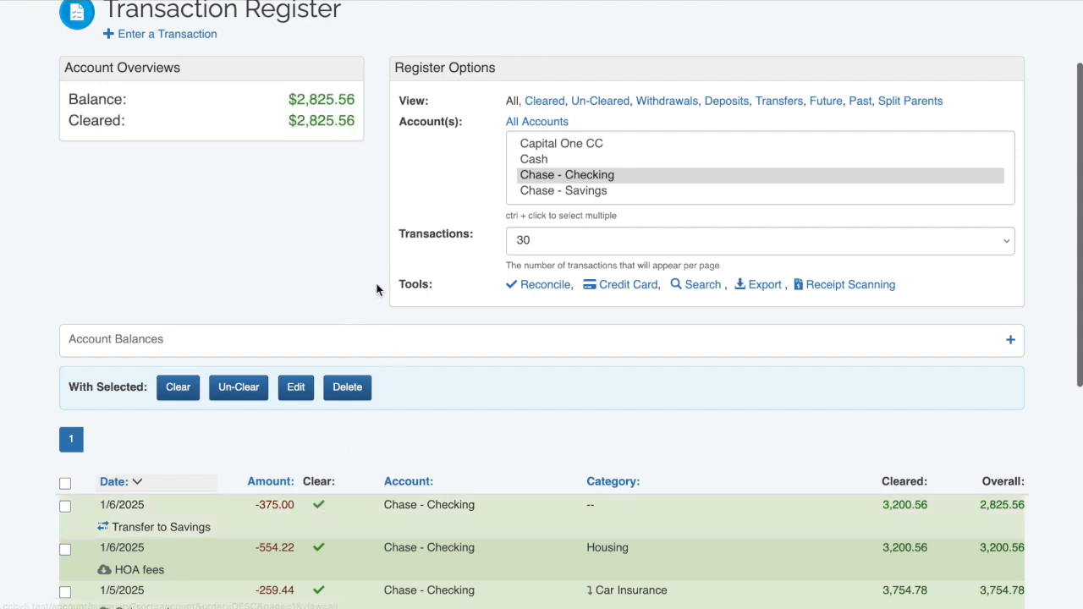
pyautogui.click(319, 504)
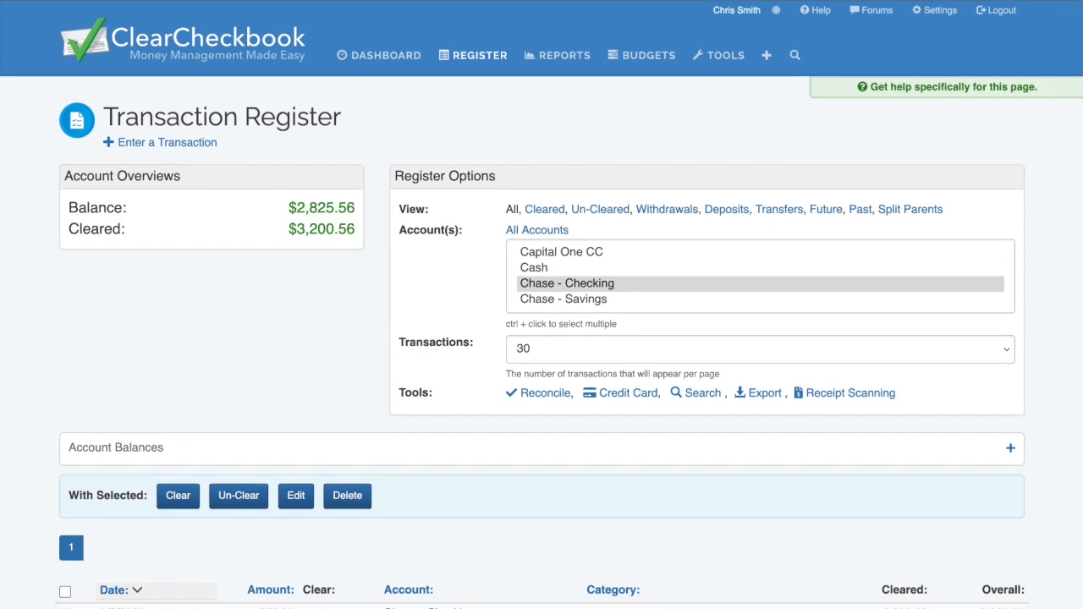
# Step: Open the Search page and scroll through its date range, account and filter options
pyautogui.click(701, 393)
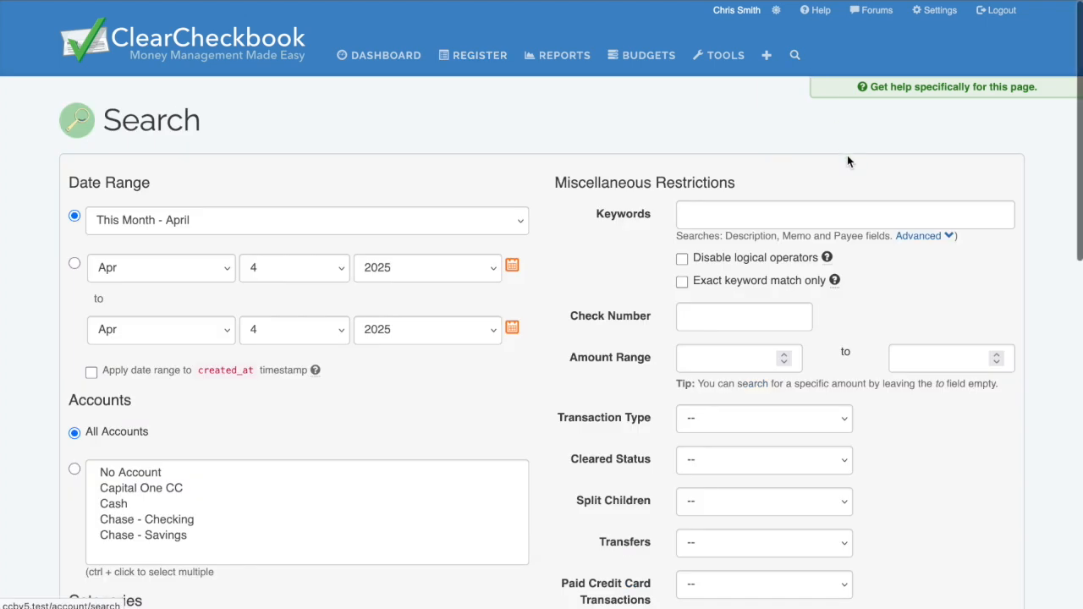
pyautogui.scroll(-3)
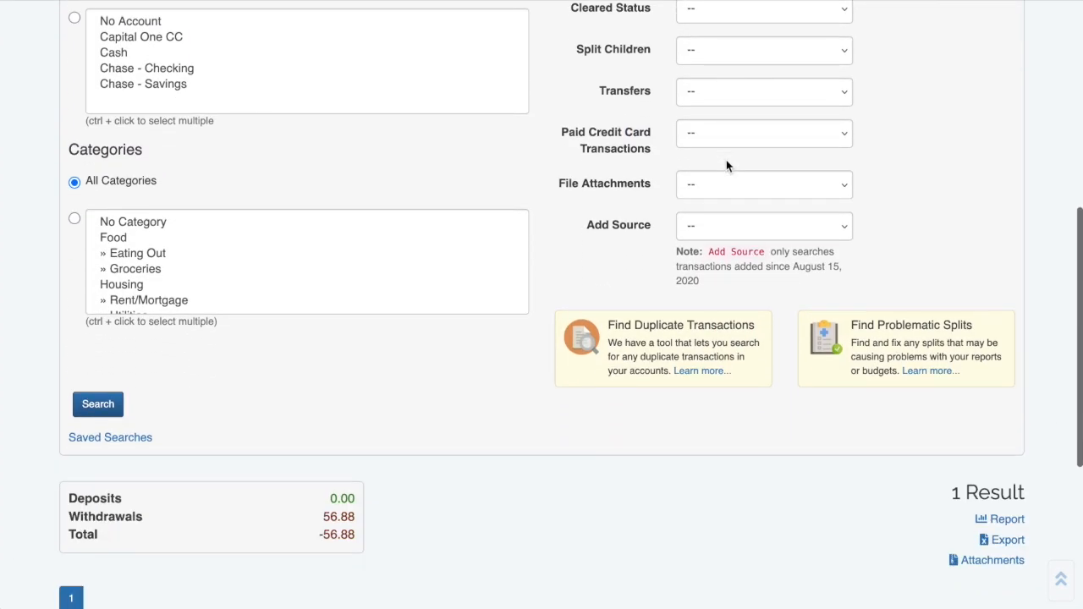
pyautogui.scroll(3)
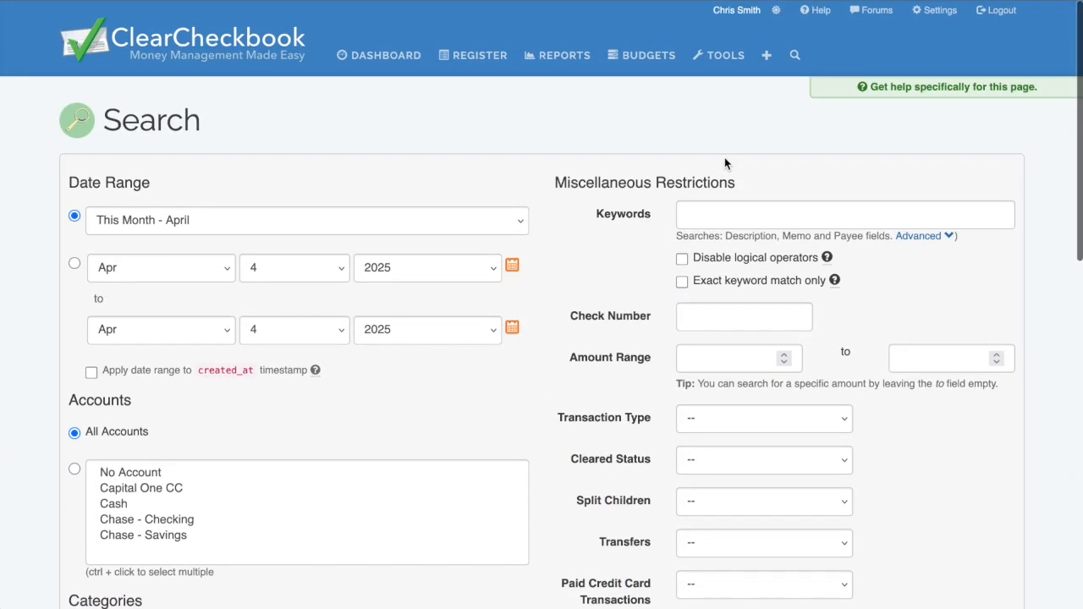
pyautogui.moveTo(818, 99)
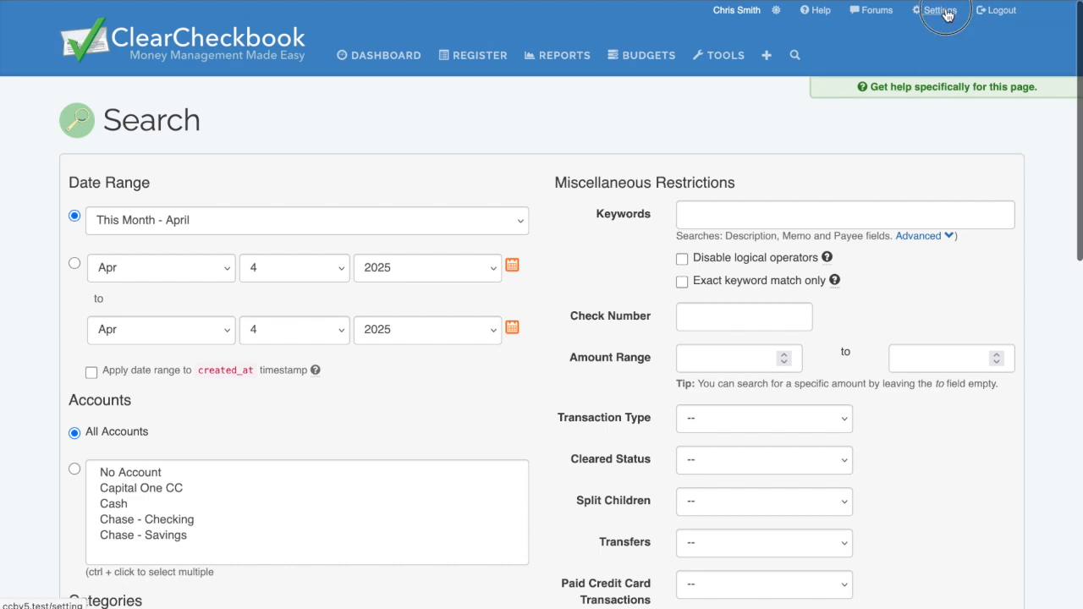
# Step: Open Settings, go to Accounts and scroll through the Accounts List
pyautogui.click(939, 9)
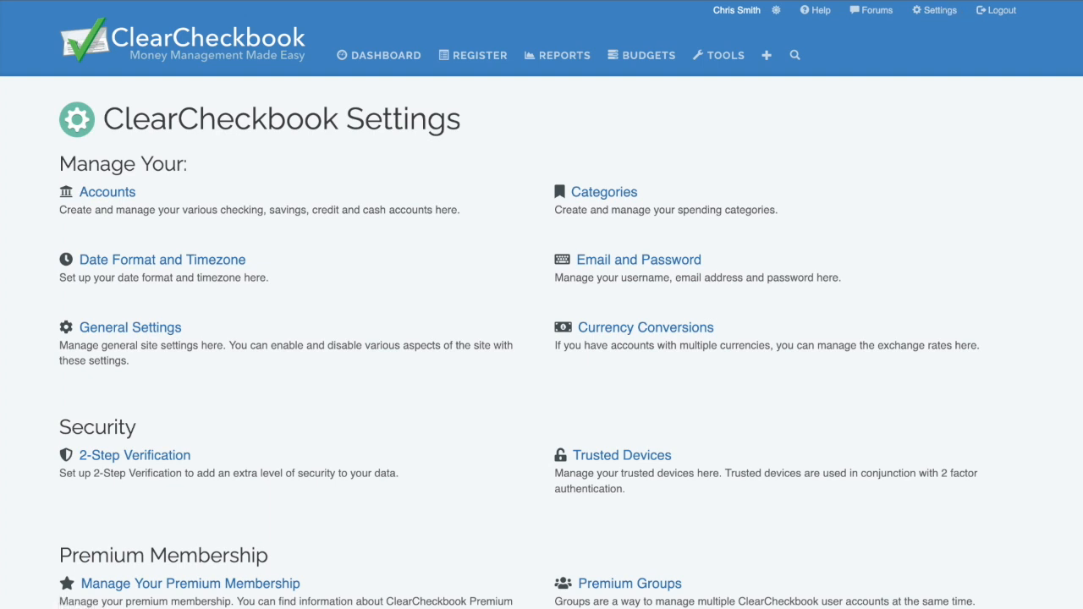
pyautogui.click(107, 191)
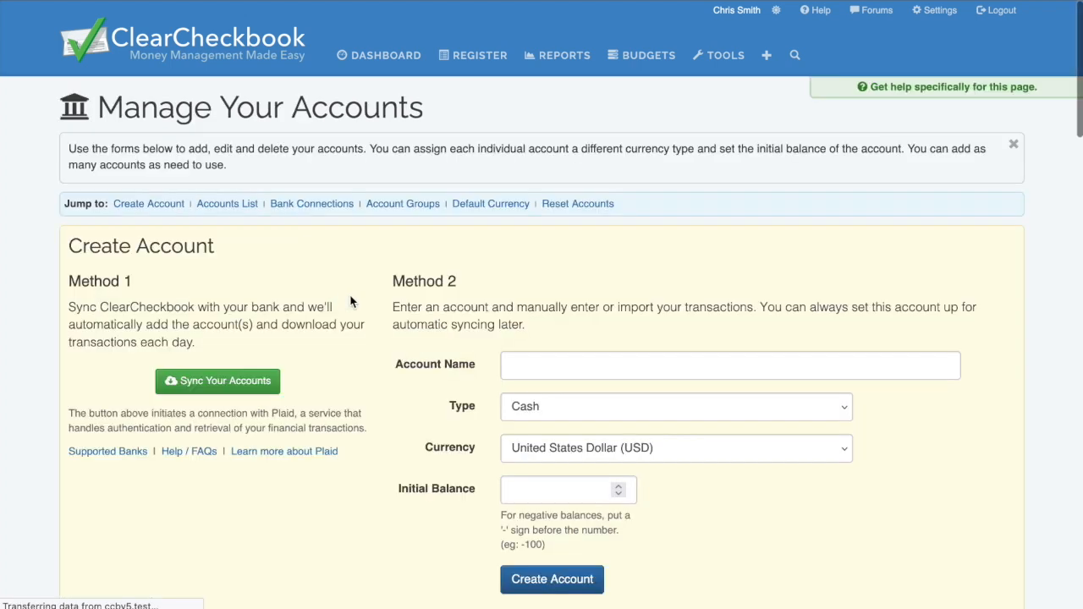
pyautogui.scroll(-3)
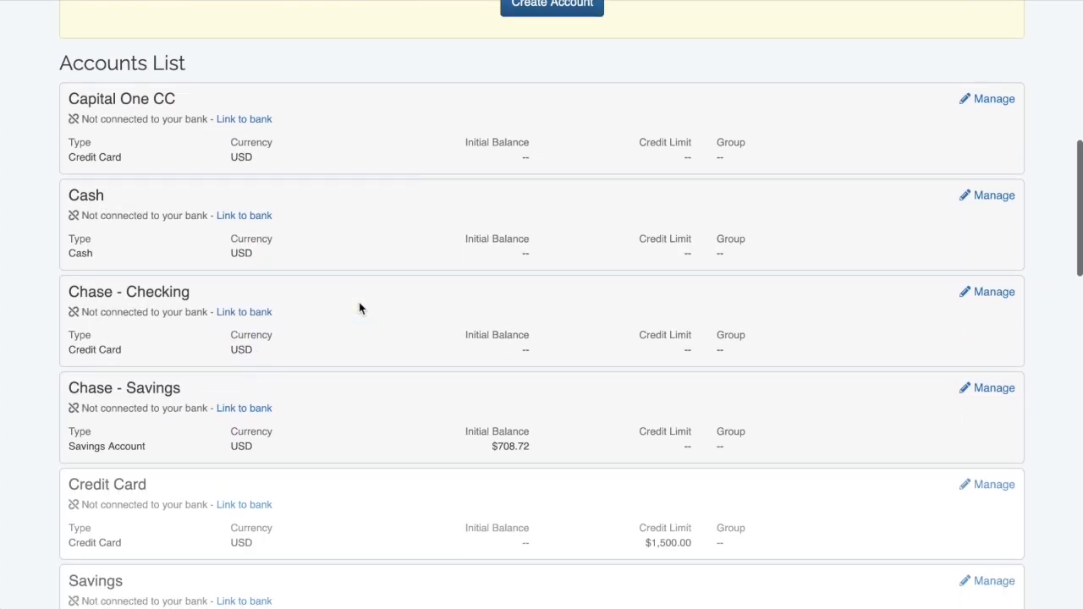
pyautogui.scroll(3)
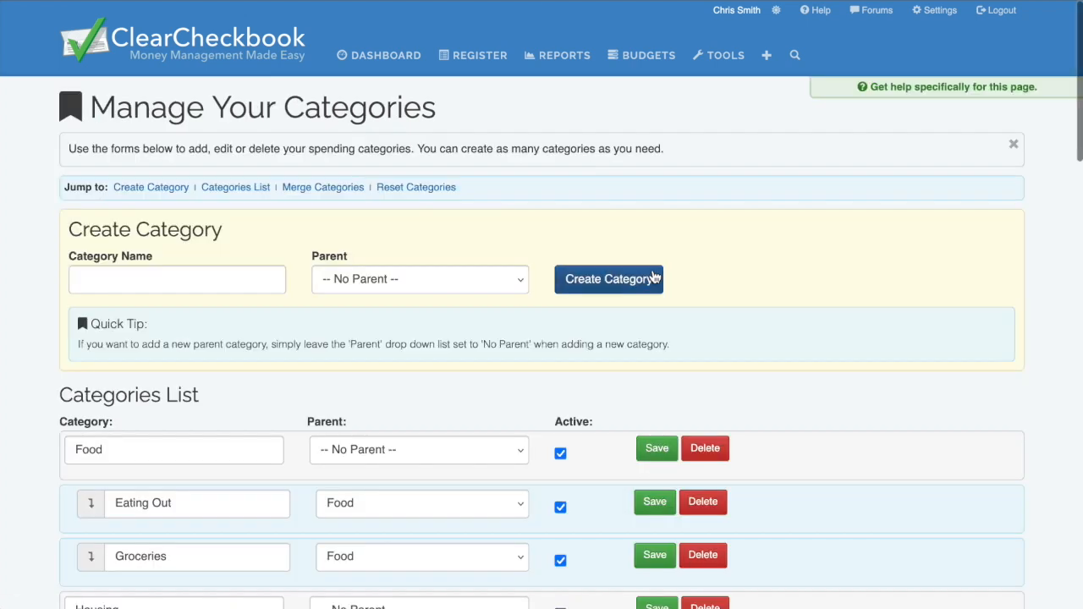
# Step: Scroll through the Categories List showing Food, Housing and Living Expenses
pyautogui.scroll(-3)
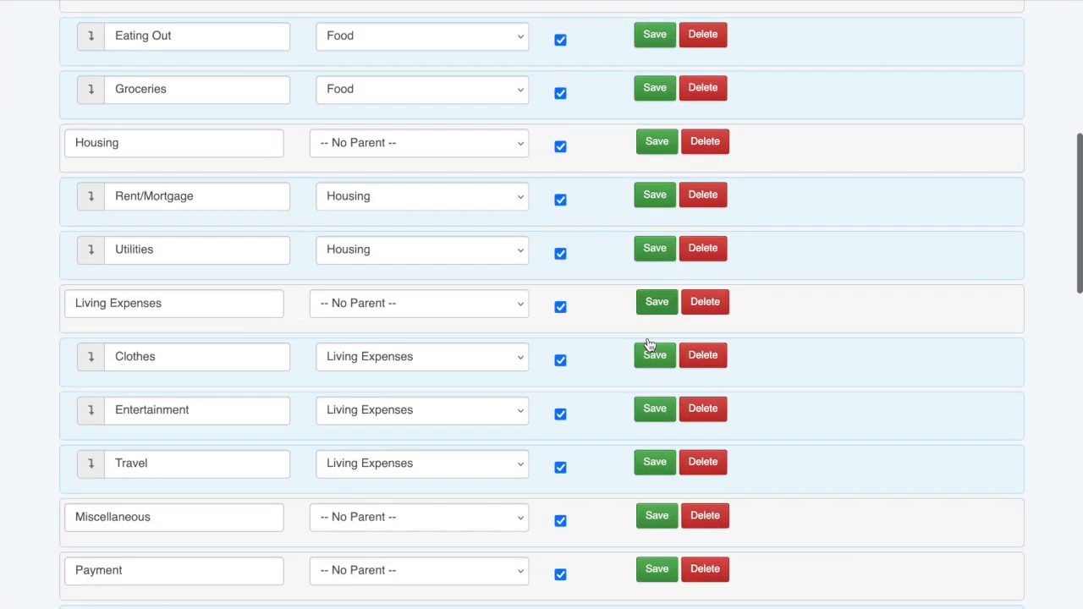
pyautogui.scroll(3)
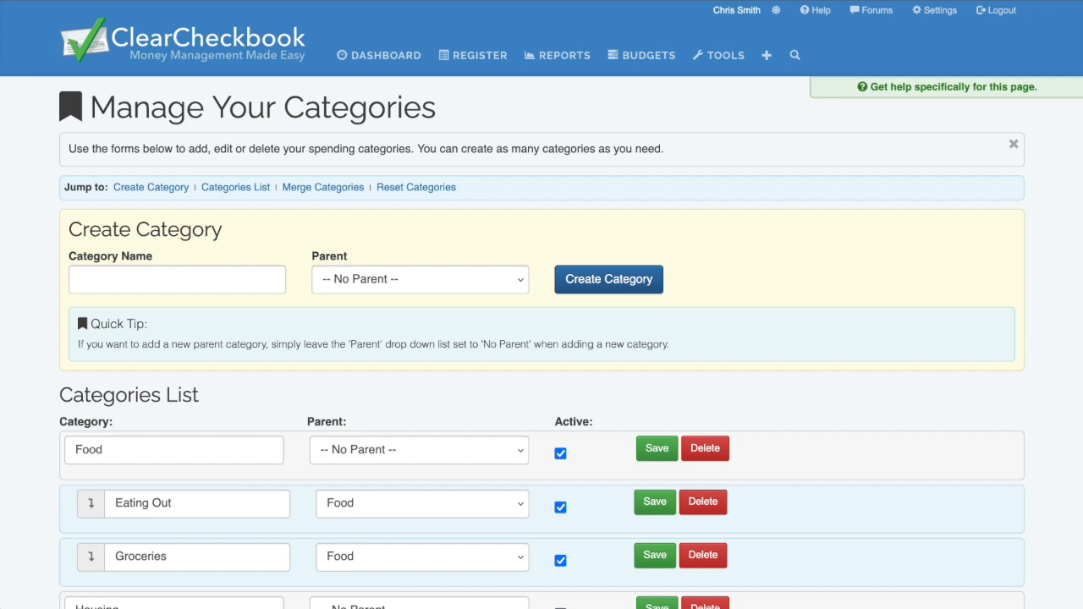
pyautogui.moveTo(565, 55)
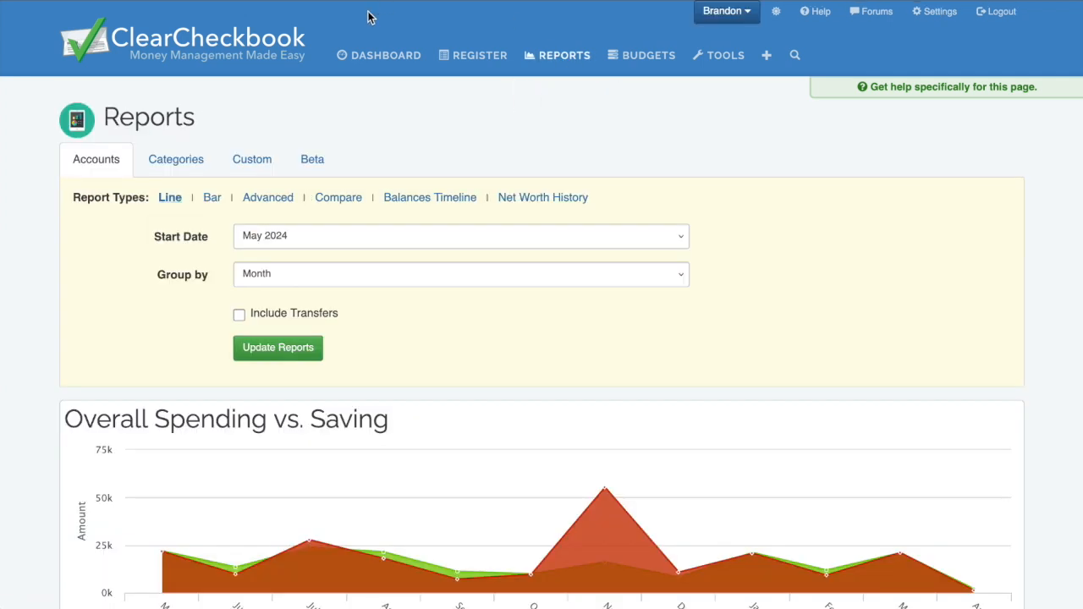
# Step: Switch to category reports and view them as pie charts, then as a text table
pyautogui.scroll(-3)
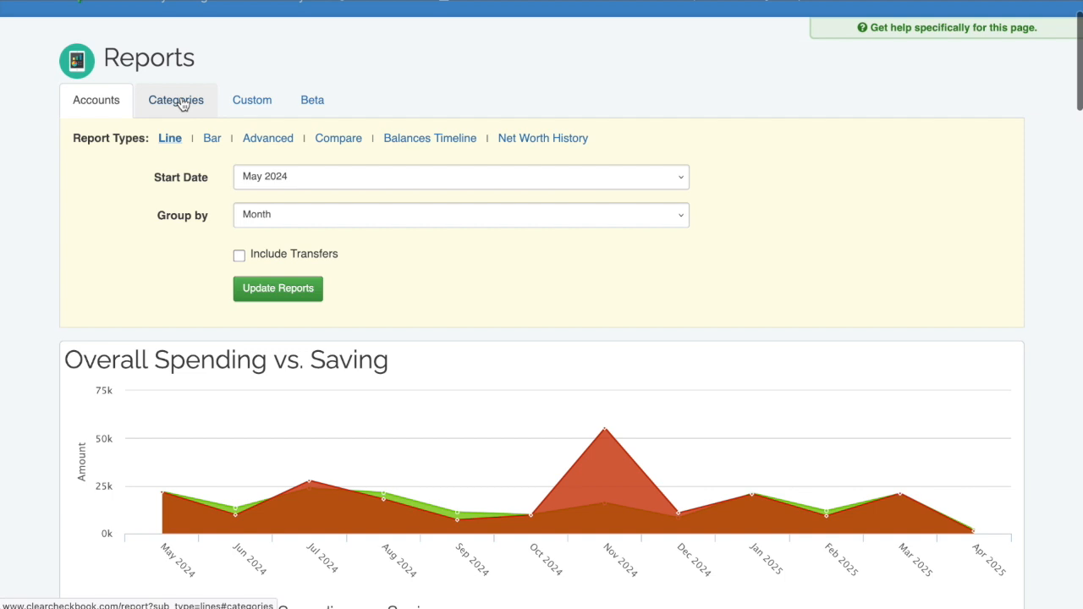
pyautogui.click(175, 100)
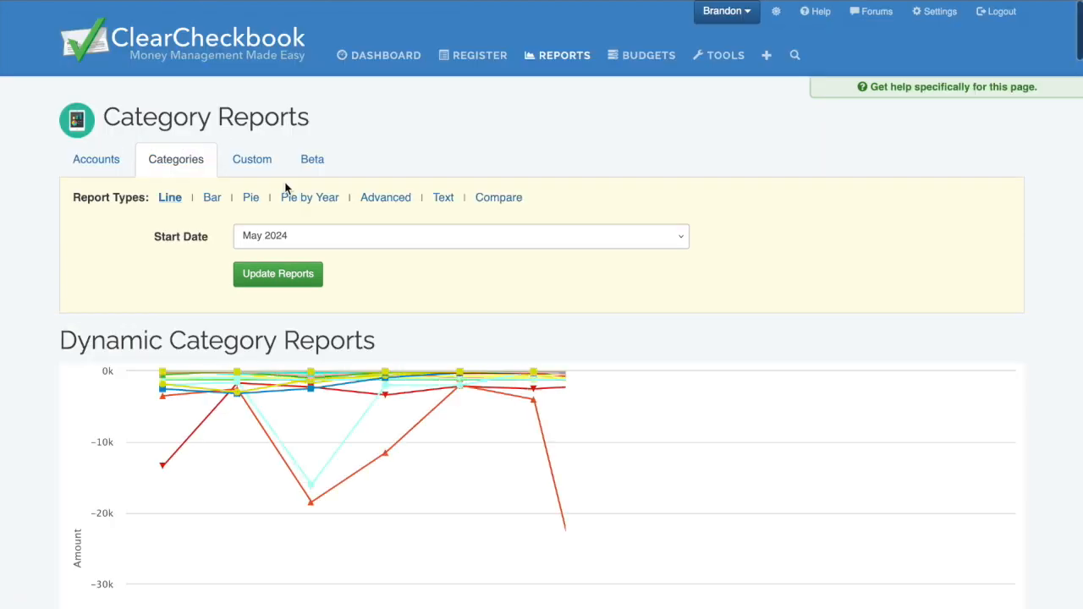
pyautogui.click(250, 197)
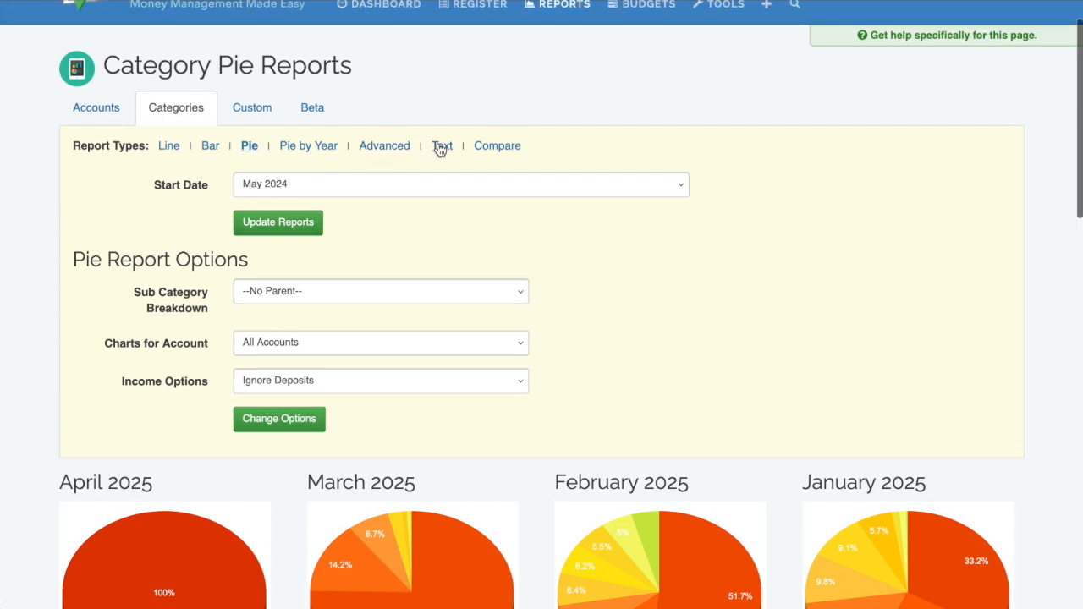
pyautogui.click(442, 145)
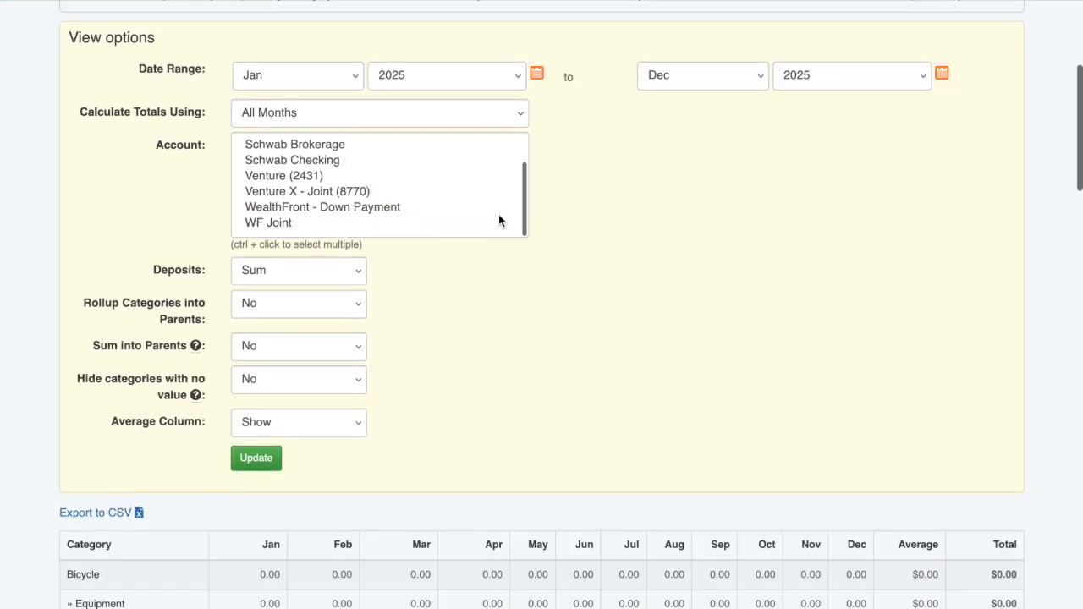
# Step: Show the 2025 Yearly Category Pie Chart with $47,691.87 total spent
pyautogui.scroll(3)
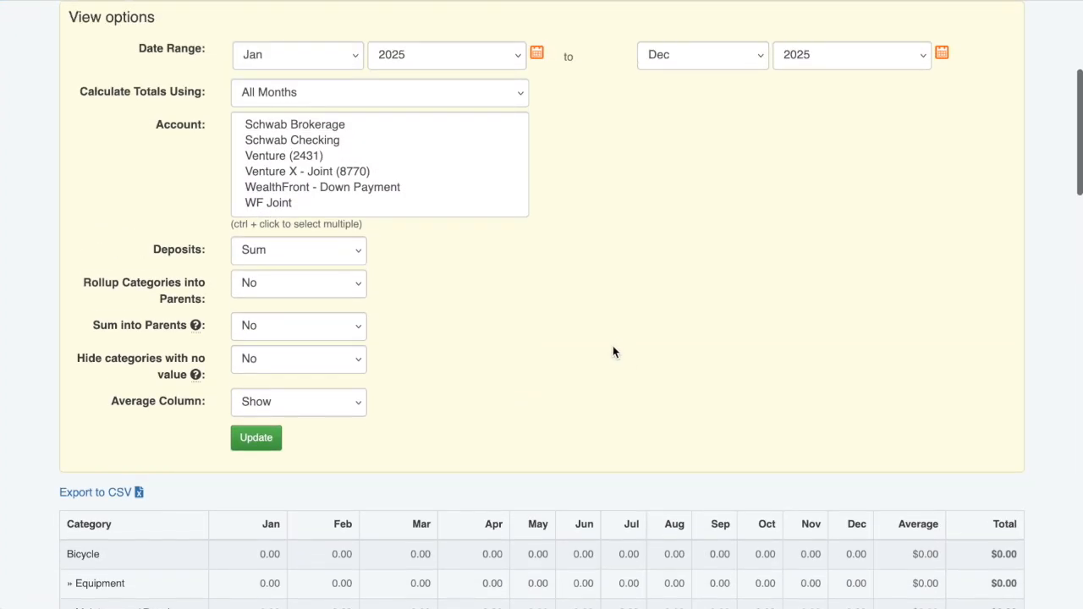
pyautogui.scroll(-3)
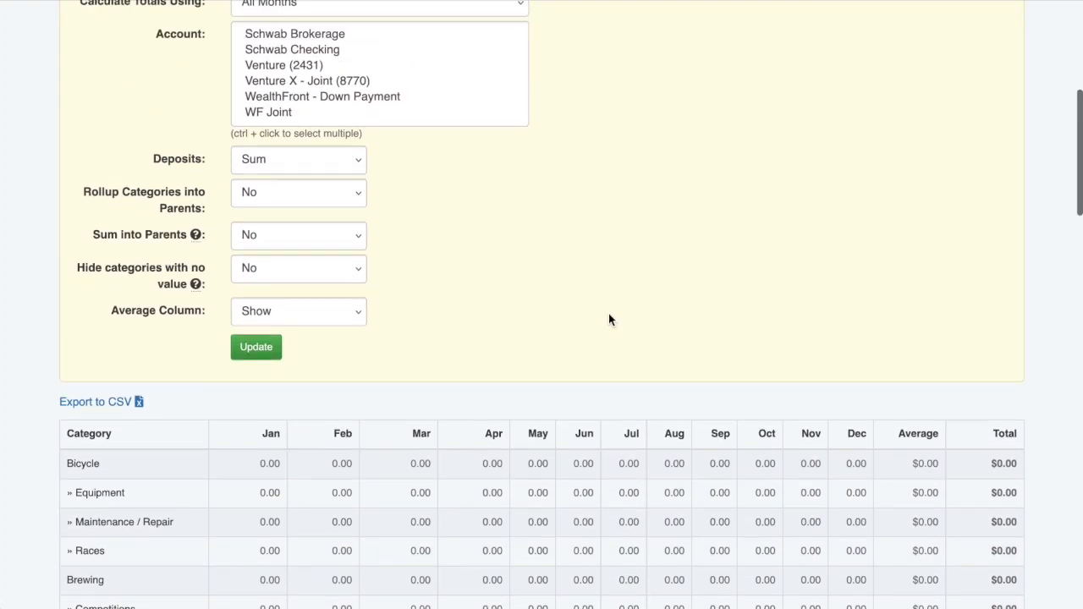
pyautogui.scroll(3)
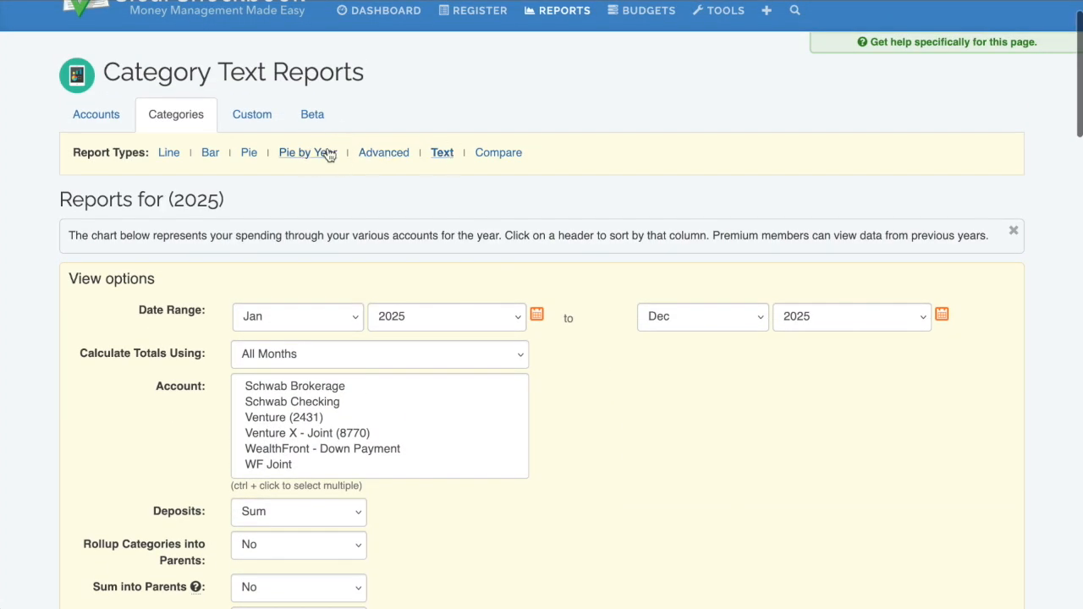
pyautogui.click(302, 153)
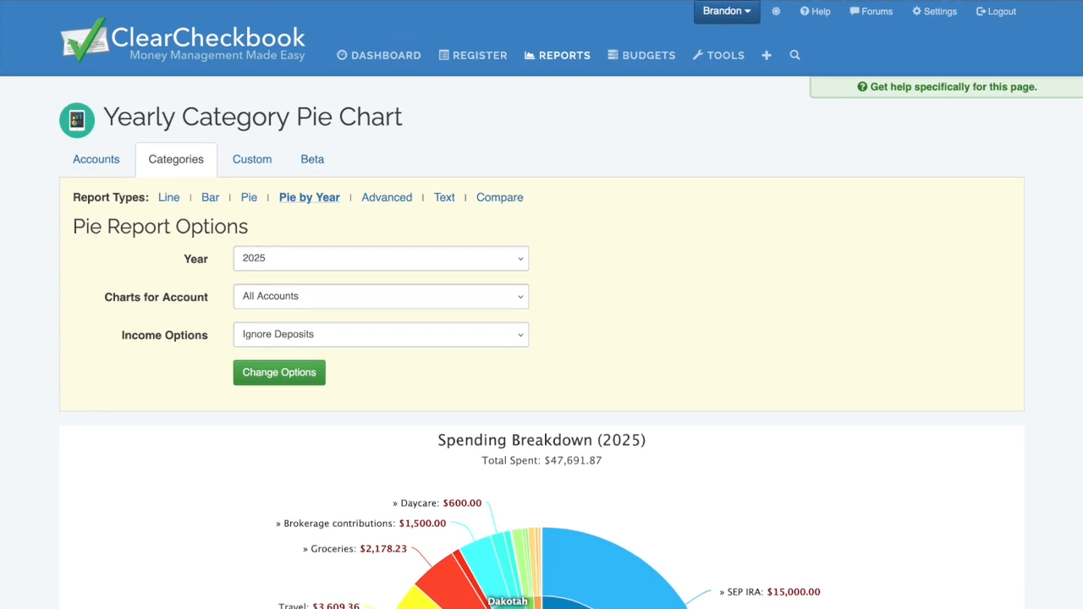
# Step: Open Budgets, start a new budget, view its duration choices, then cancel
pyautogui.click(649, 55)
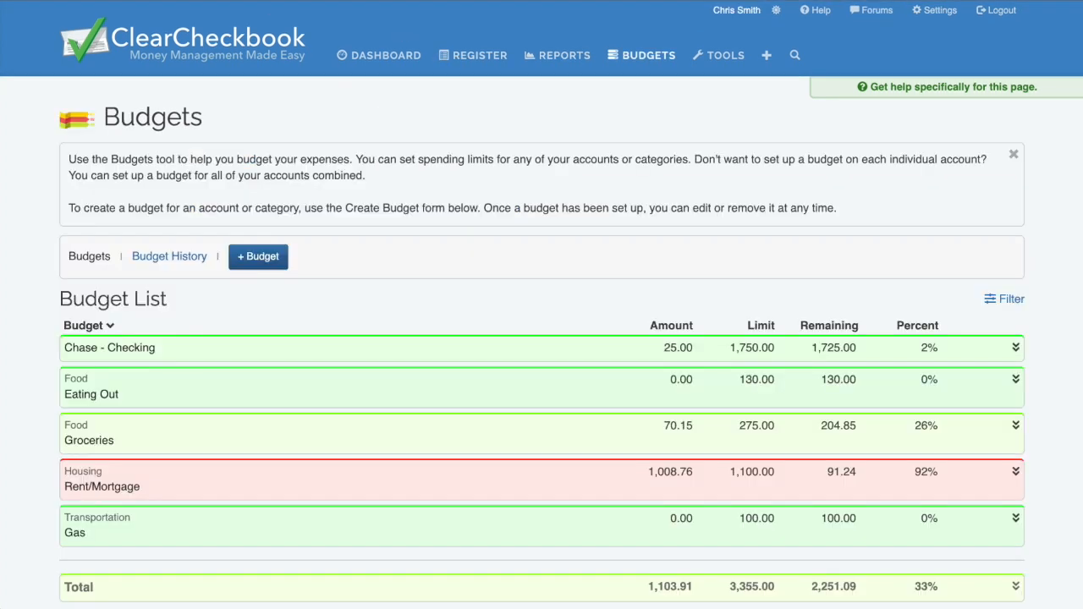
pyautogui.moveTo(642, 55)
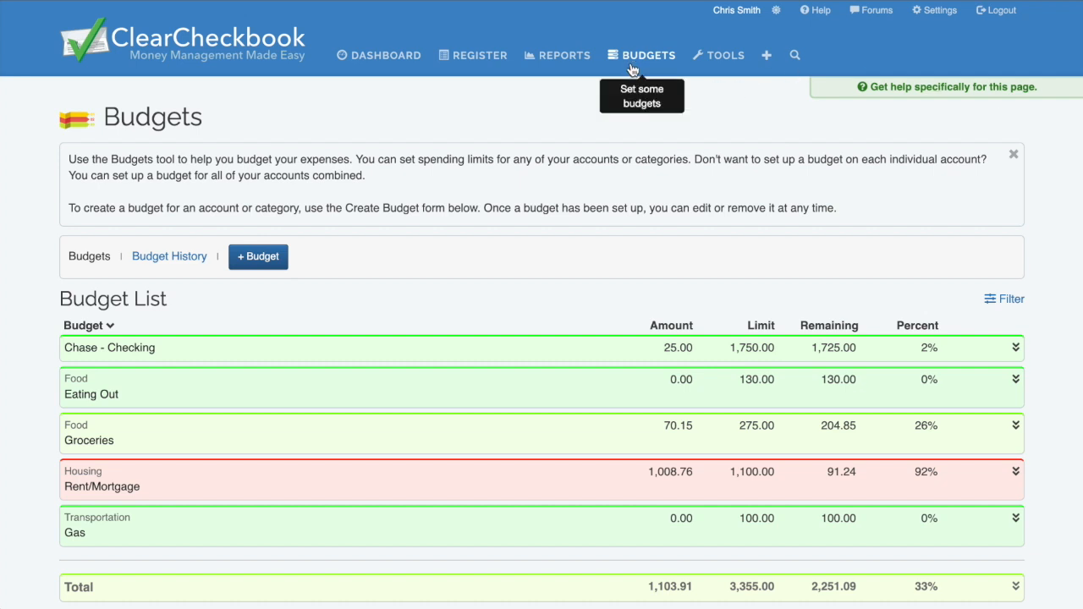
pyautogui.scroll(-3)
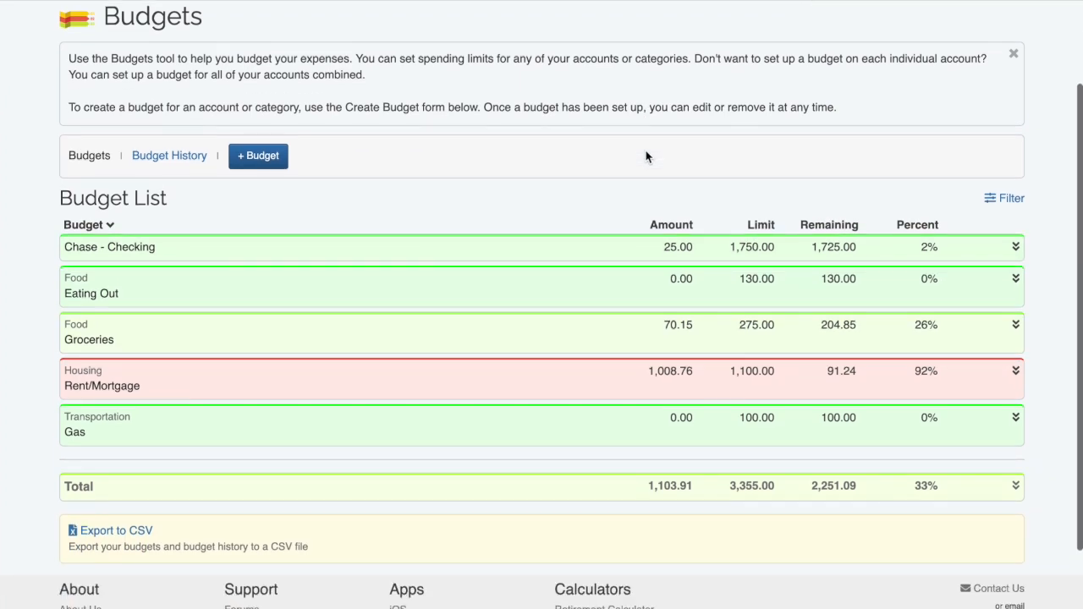
pyautogui.click(258, 155)
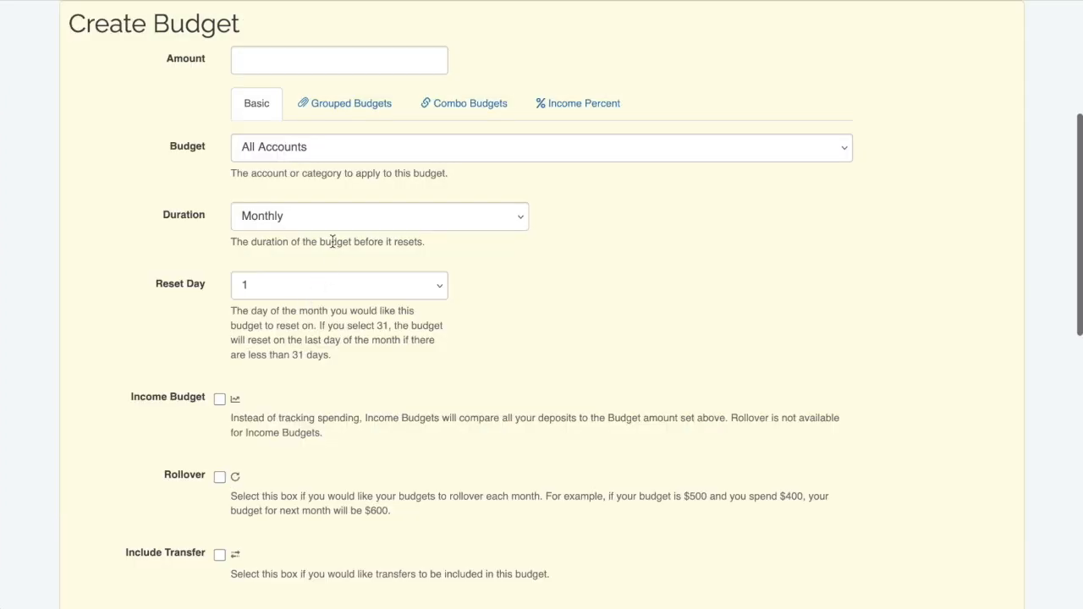
pyautogui.click(379, 216)
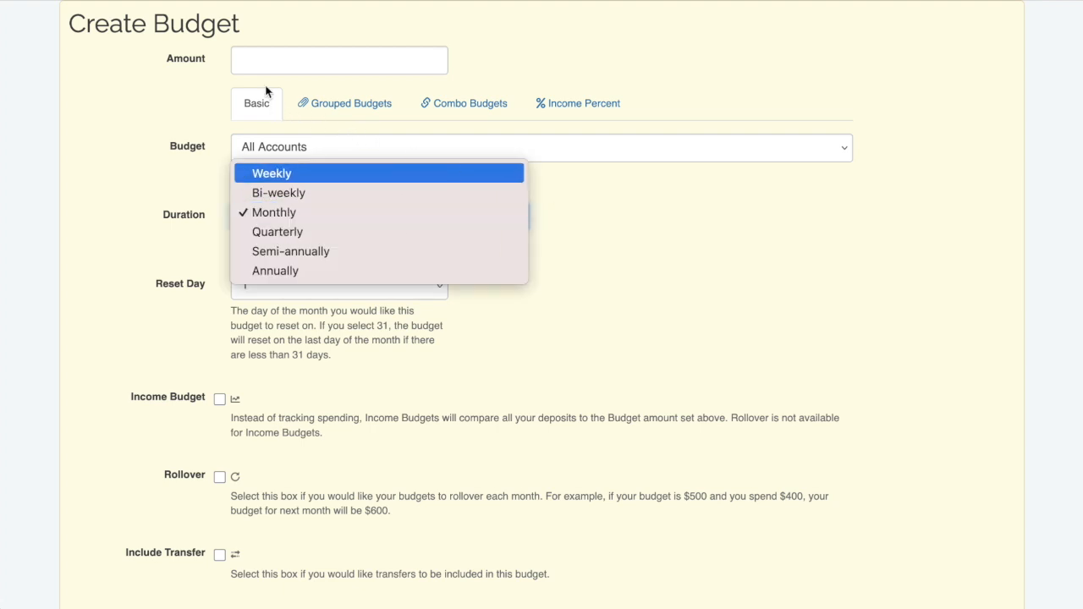
pyautogui.scroll(-3)
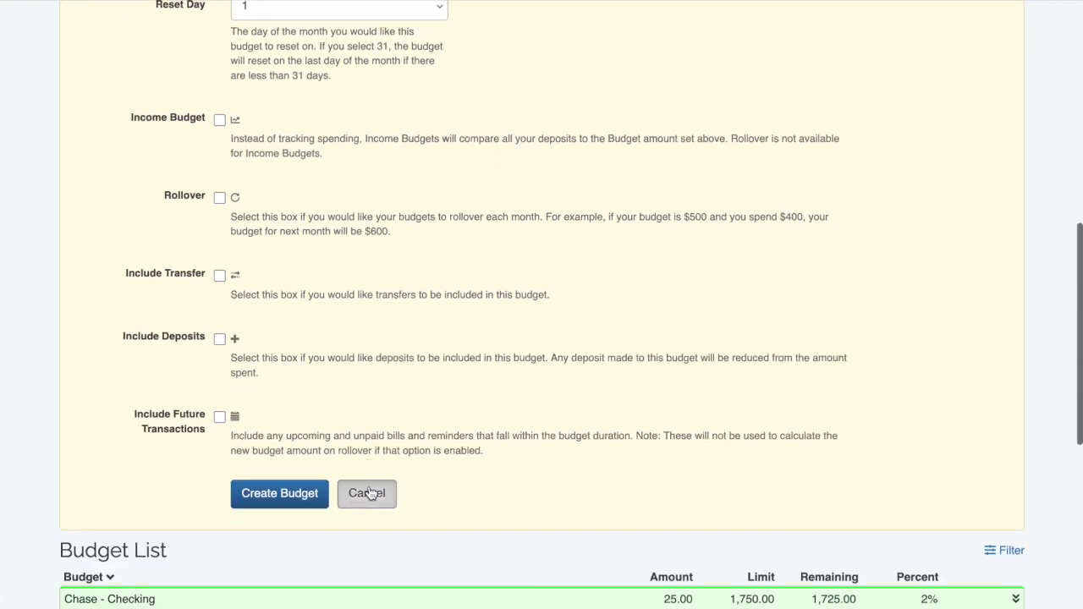
pyautogui.click(366, 493)
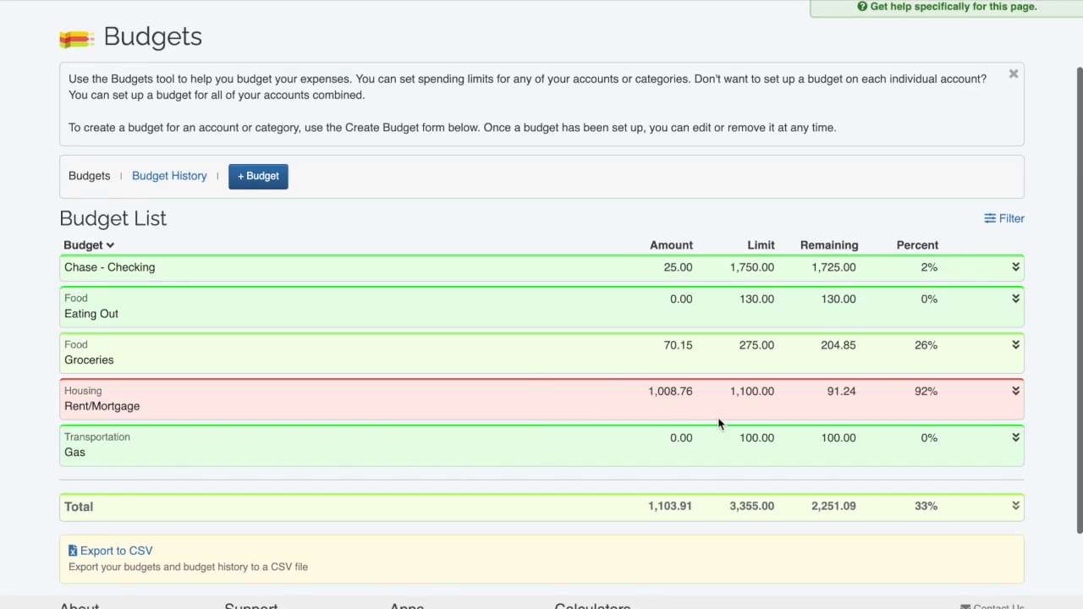
# Step: Show January 2024 Rent/Mortgage budget transactions: one 1,008.76 withdrawal
pyautogui.scroll(3)
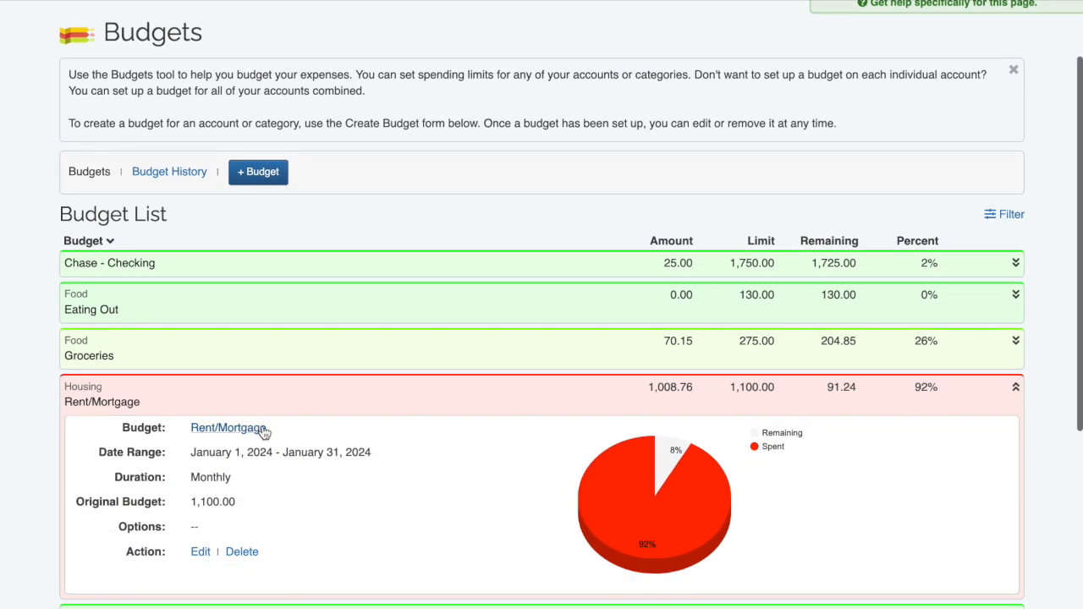
pyautogui.click(229, 428)
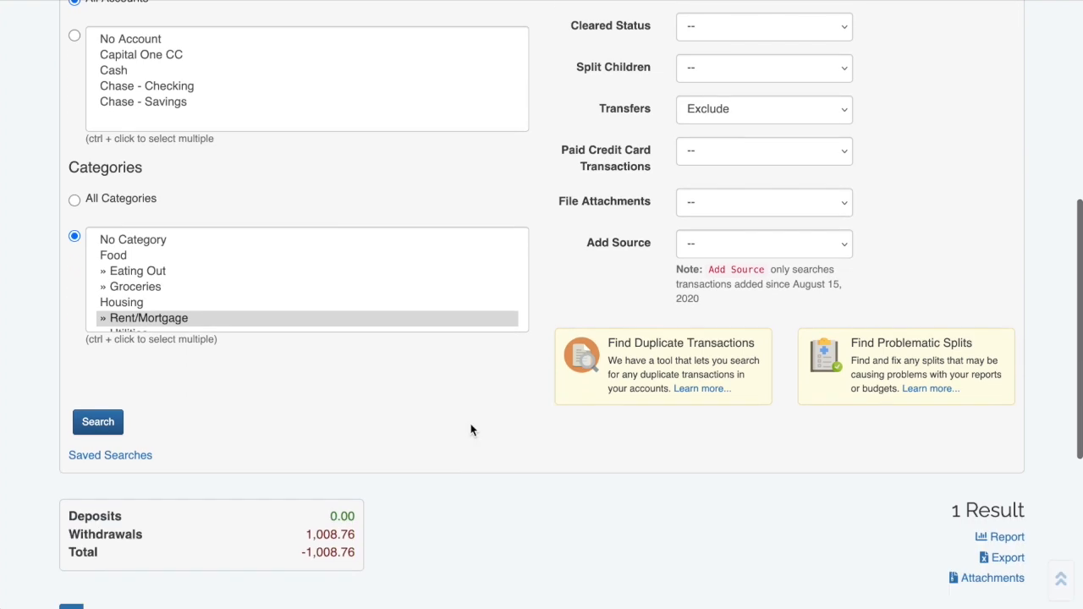
pyautogui.scroll(3)
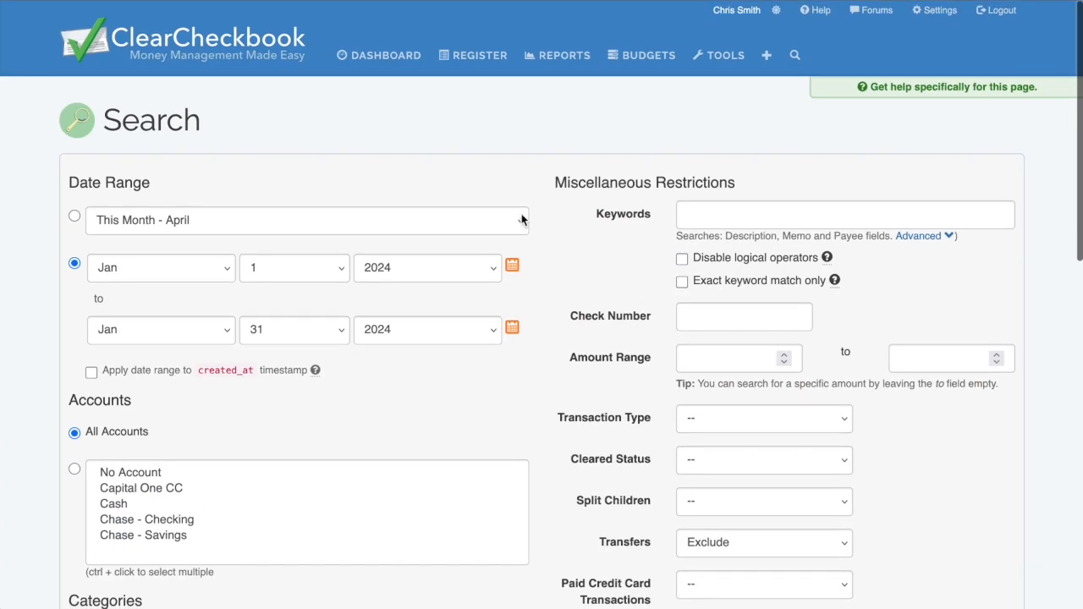
pyautogui.moveTo(920, 27)
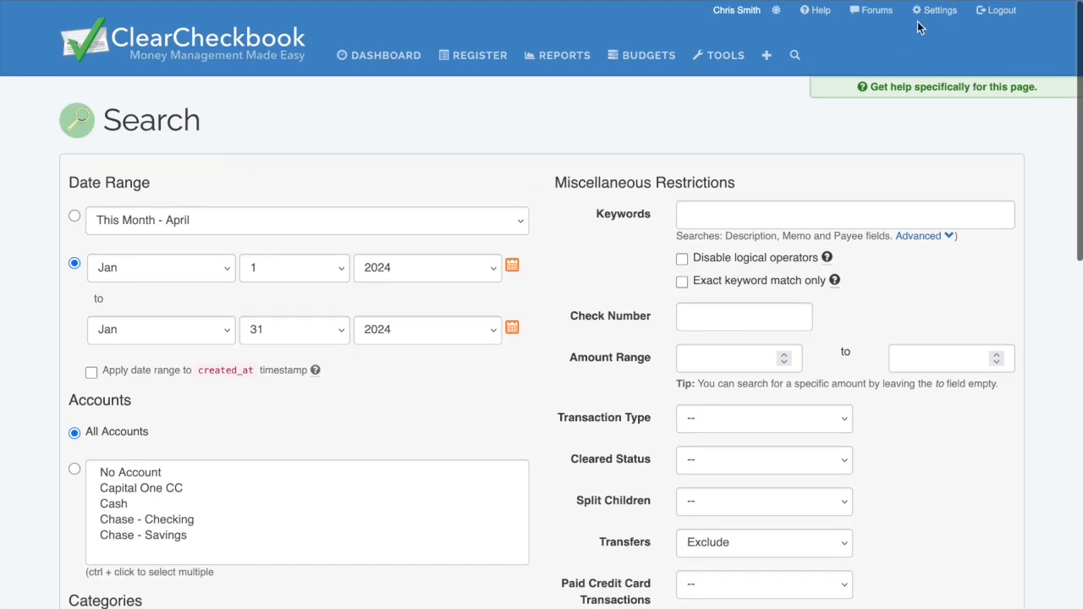
# Step: Browse the Tools list and the Reminders / Recurring Transactions page, then return to Tools
pyautogui.click(719, 55)
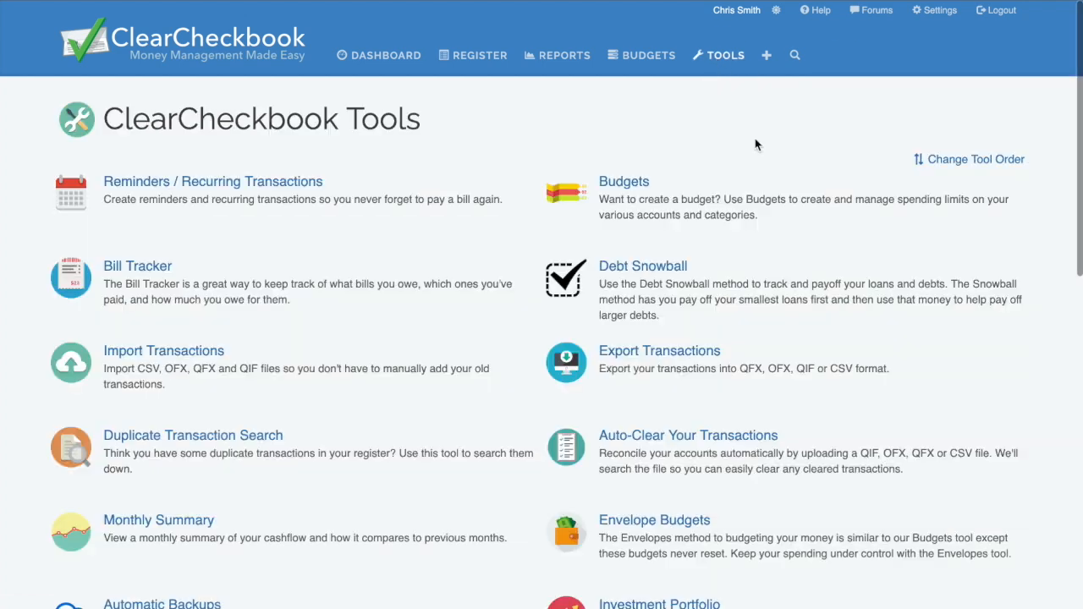
pyautogui.scroll(-3)
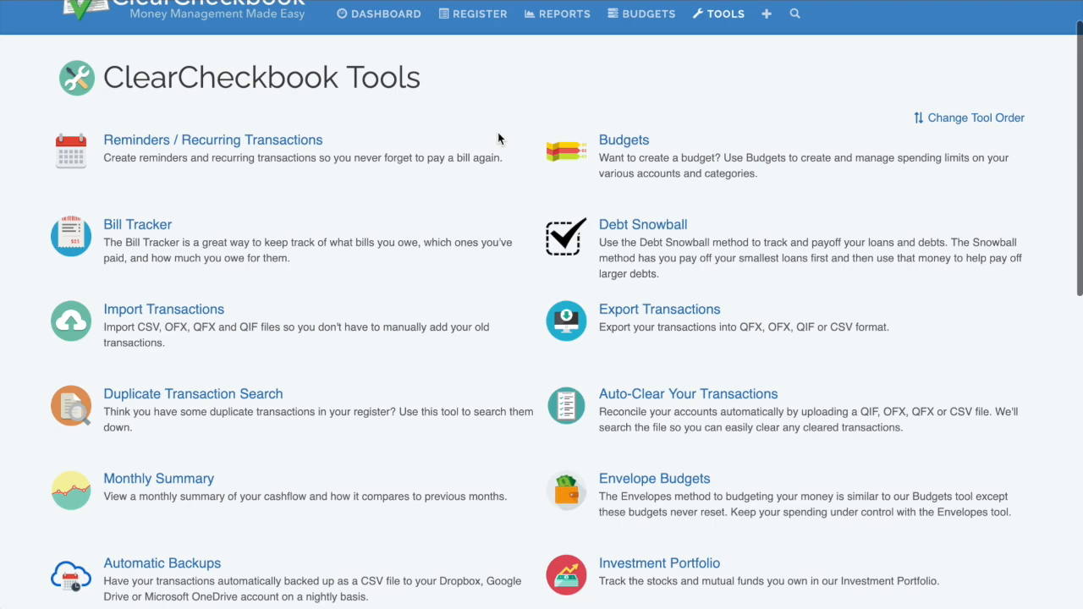
pyautogui.click(213, 139)
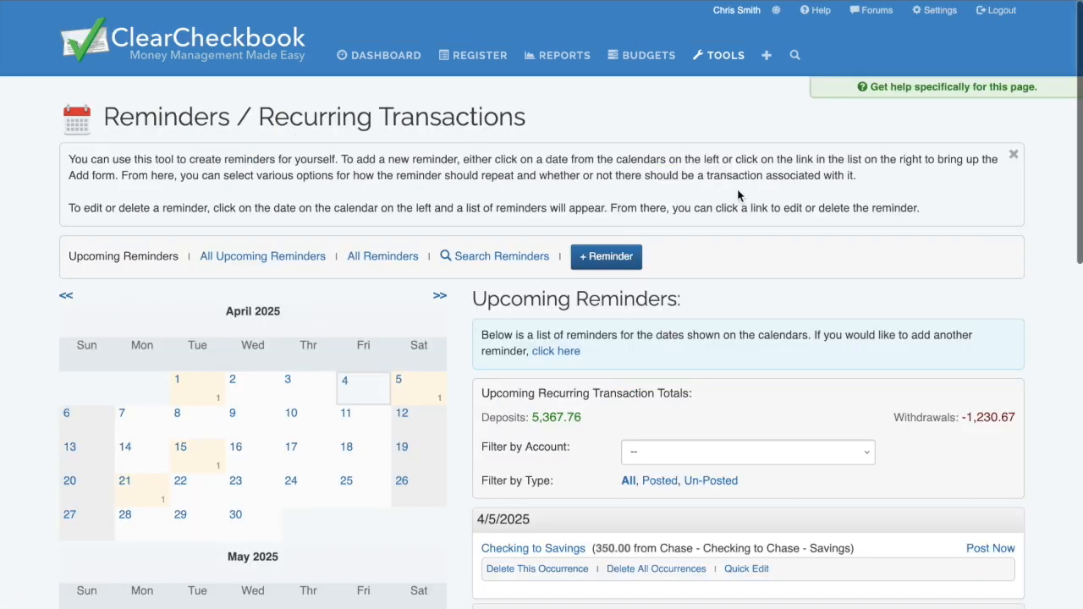
pyautogui.scroll(-3)
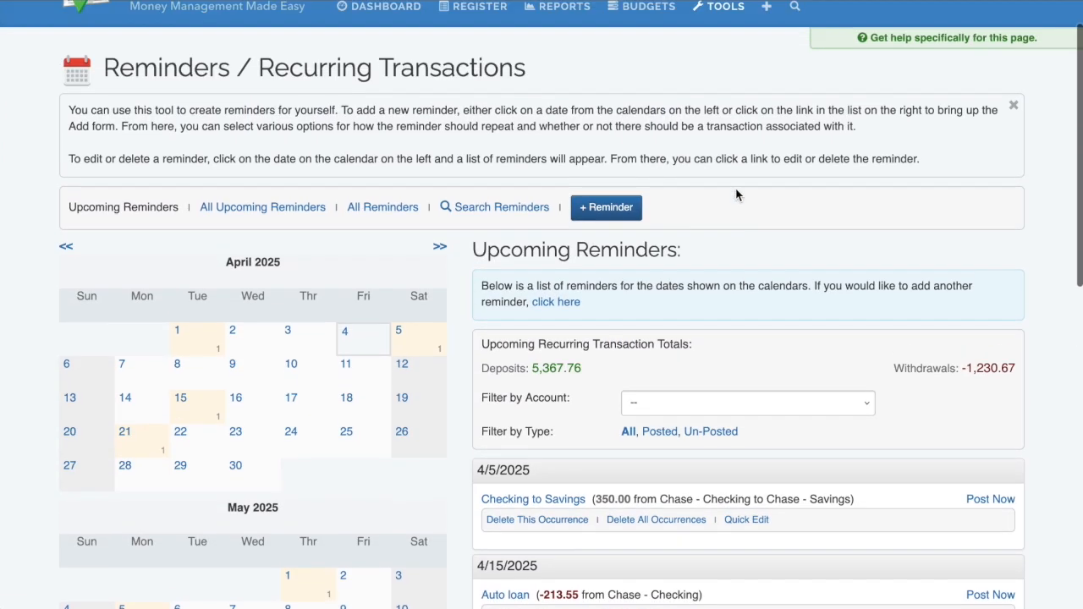
pyautogui.click(718, 10)
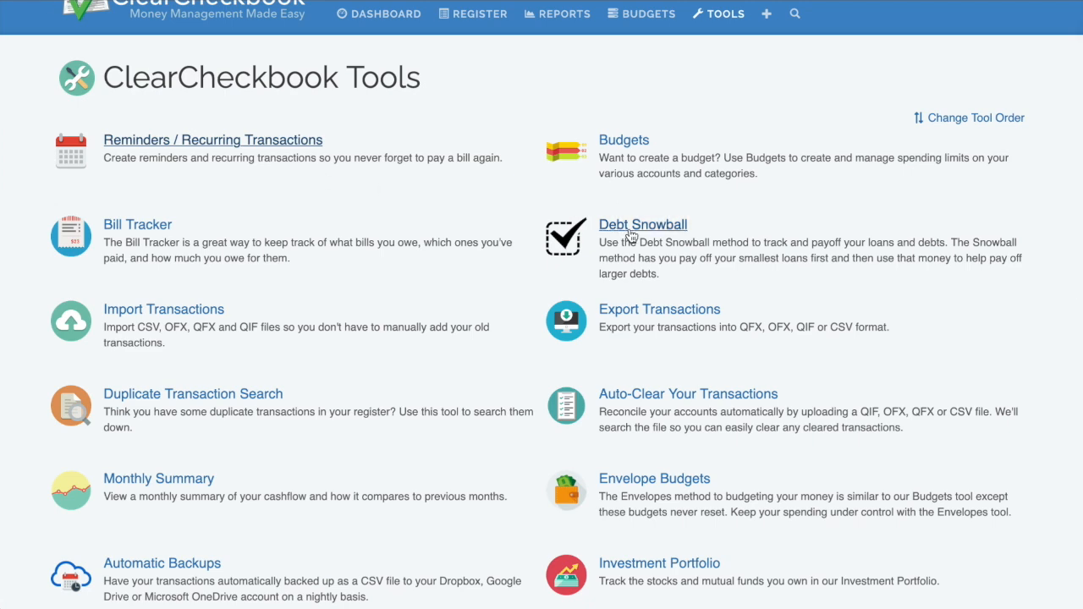
# Step: View the Import Transactions tool, then return to the Tools list
pyautogui.click(642, 224)
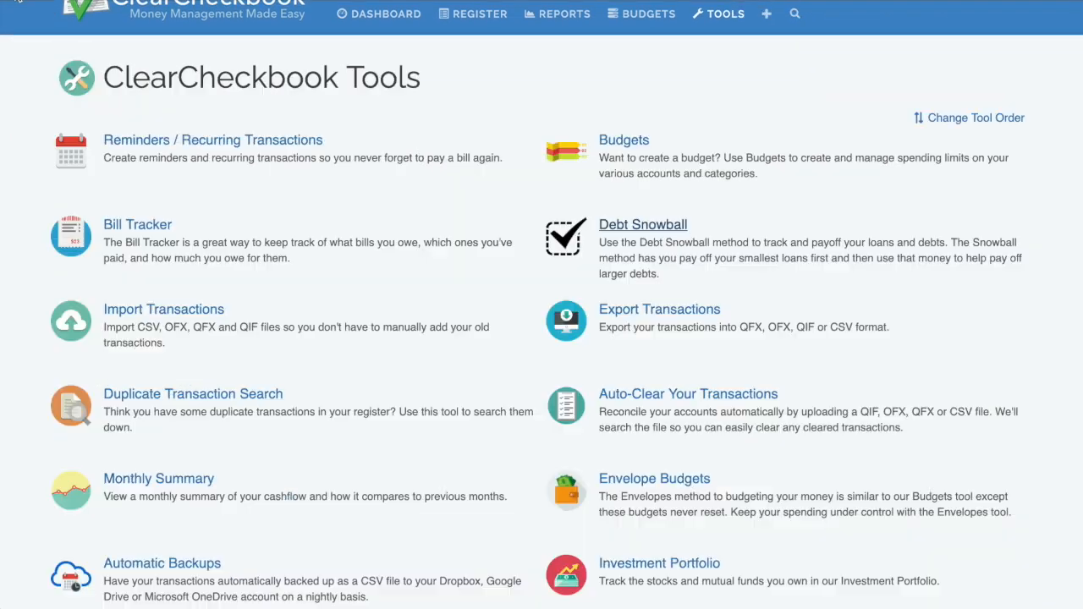
pyautogui.click(163, 309)
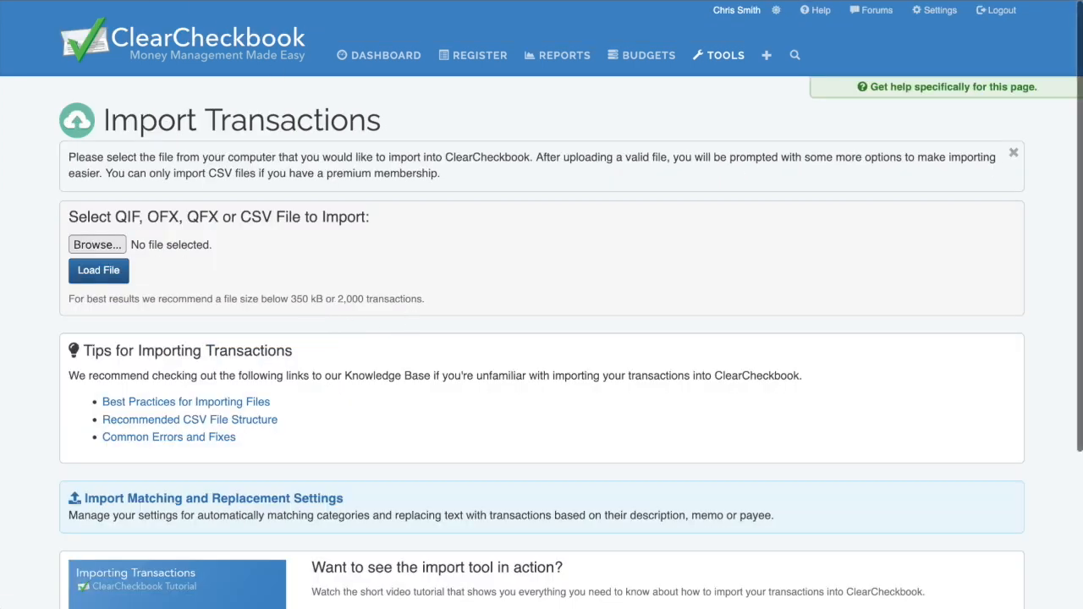
pyautogui.click(719, 55)
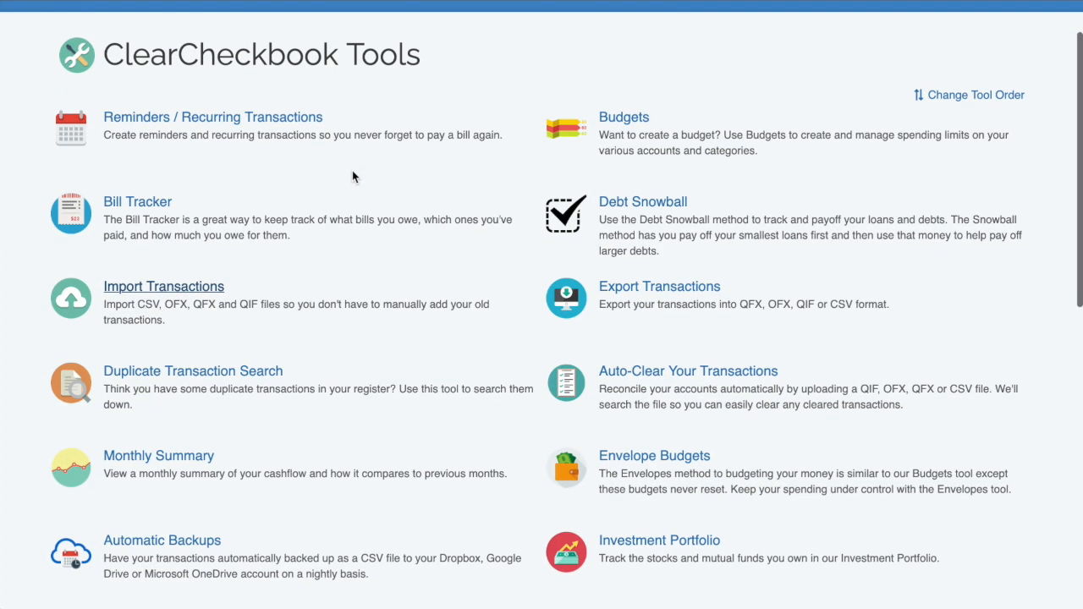
pyautogui.scroll(-3)
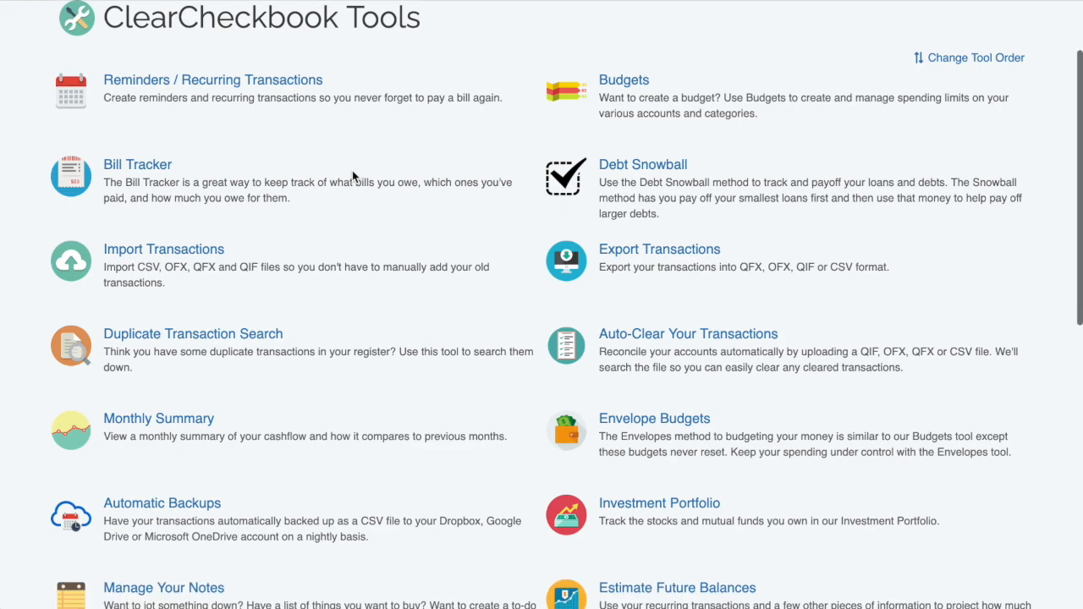
pyautogui.scroll(-3)
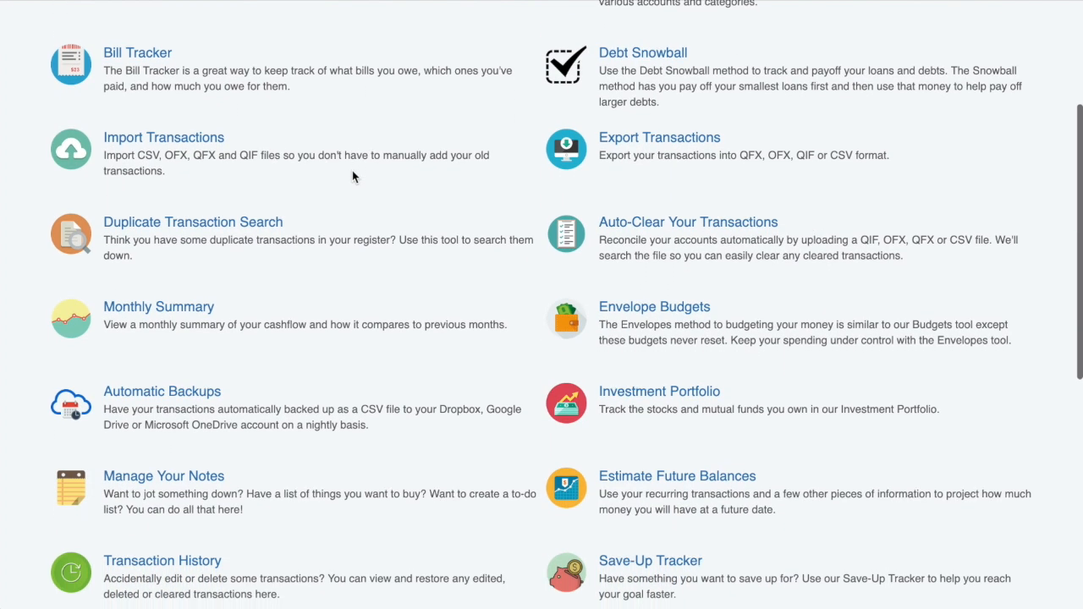
pyautogui.scroll(-3)
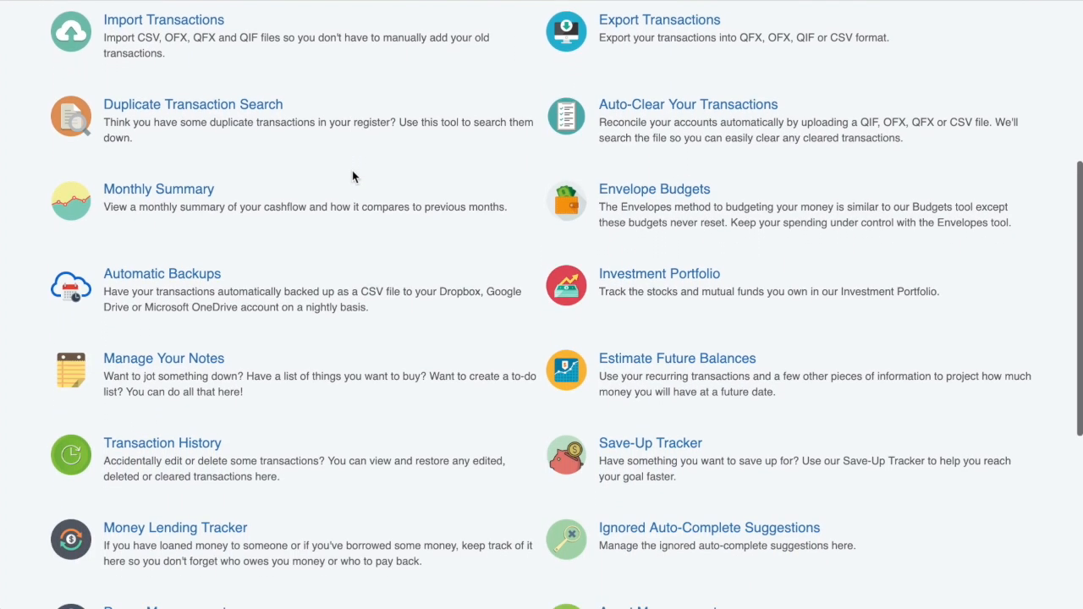
pyautogui.scroll(-3)
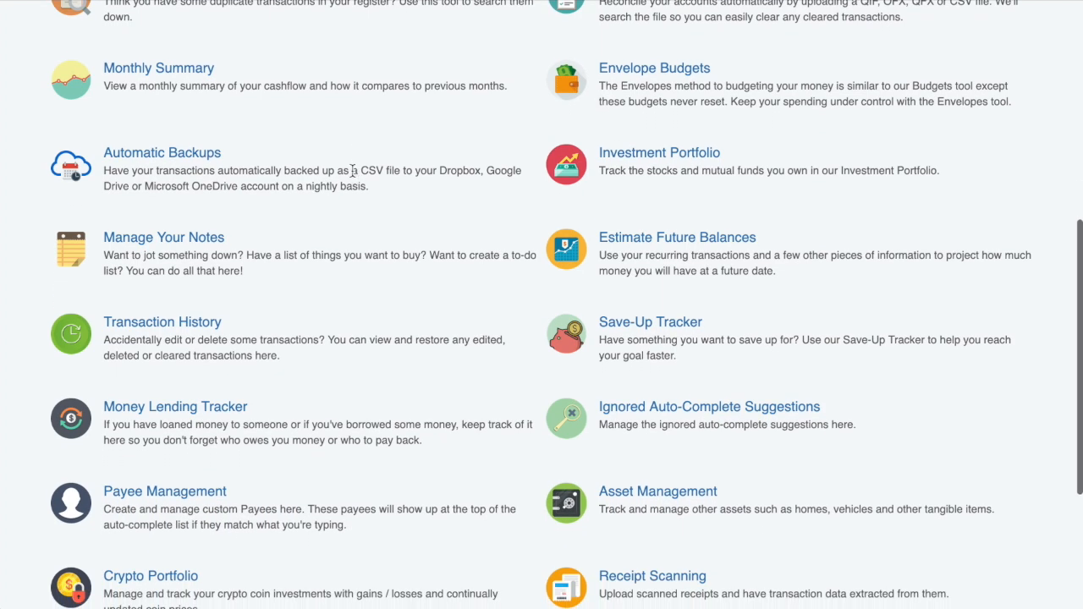
pyautogui.scroll(-3)
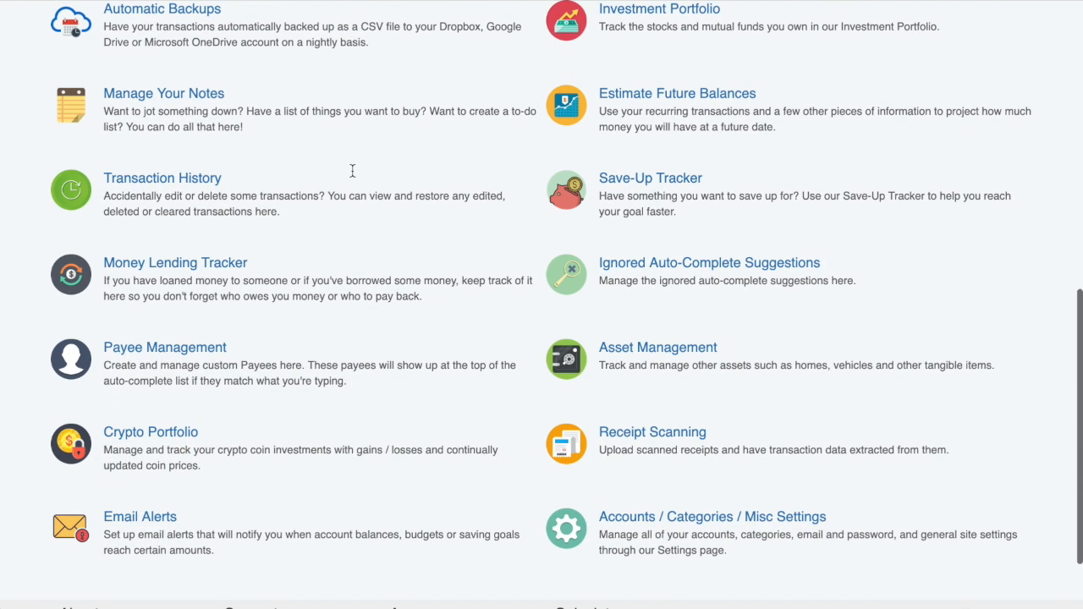
pyautogui.scroll(3)
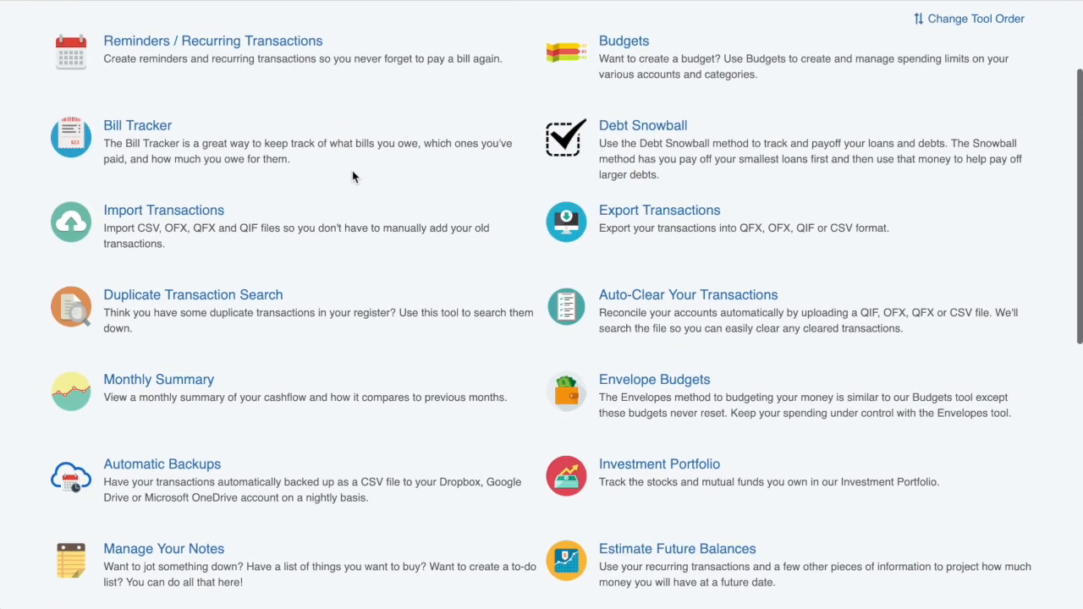
pyautogui.scroll(3)
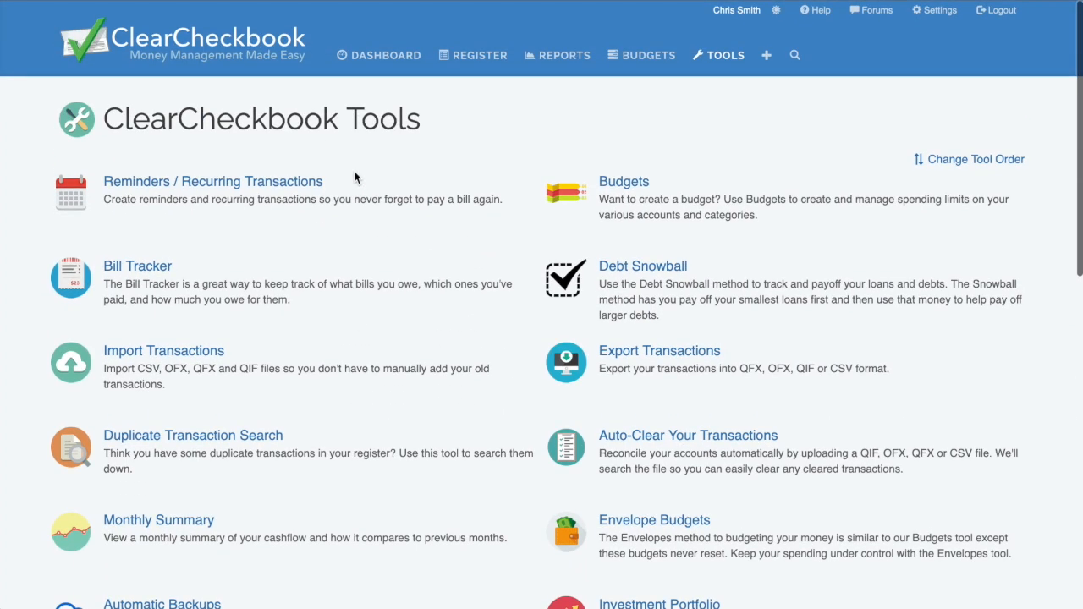
pyautogui.moveTo(747, 132)
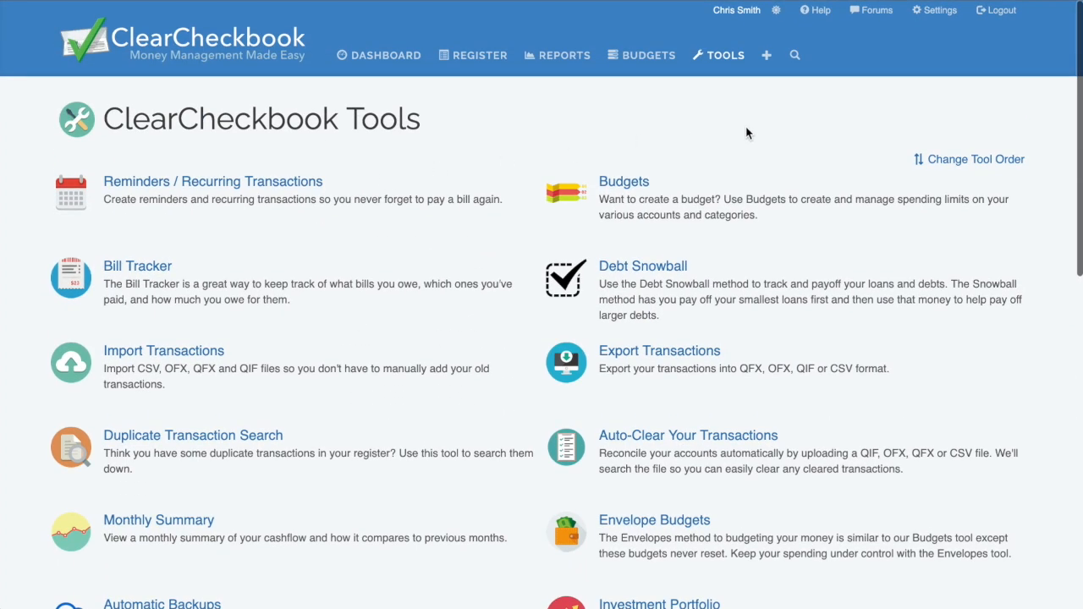
pyautogui.moveTo(783, 127)
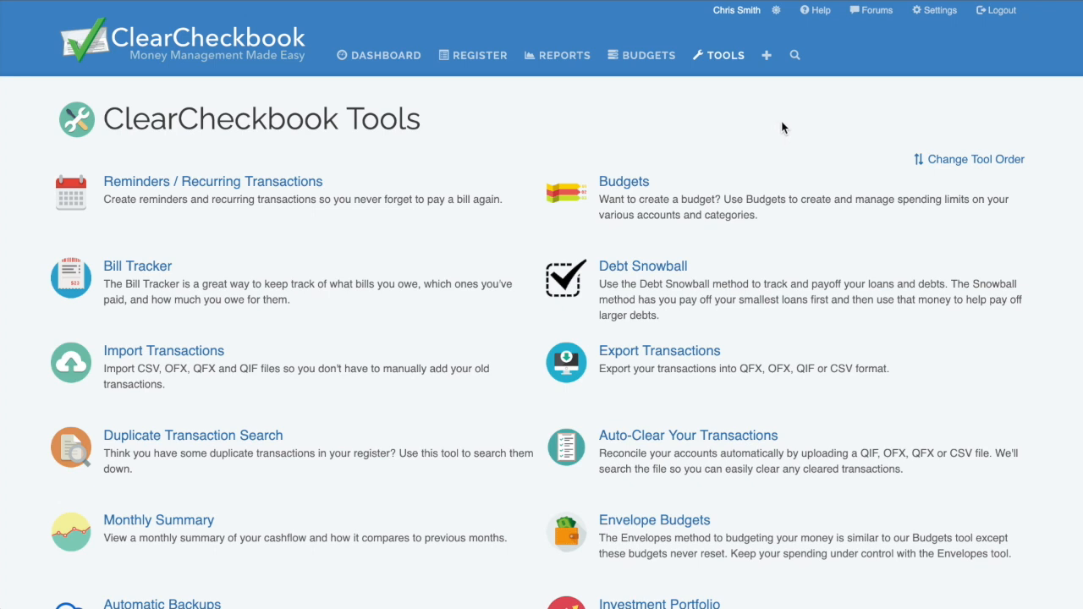
# Step: Review Settings sections down to Miscellaneous Actions, then scroll back to the top
pyautogui.click(933, 9)
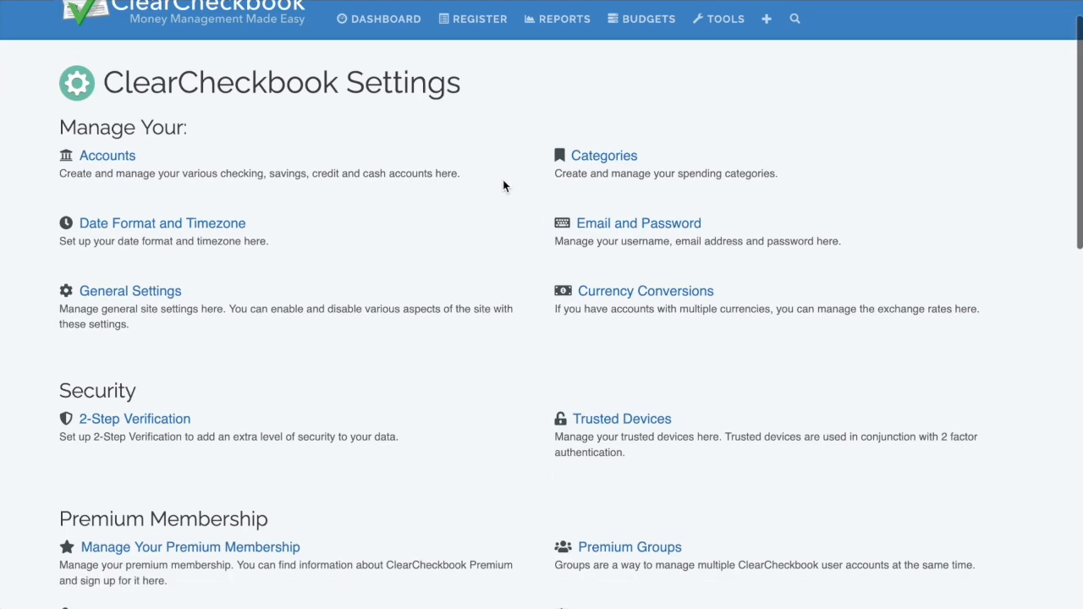
pyautogui.scroll(-3)
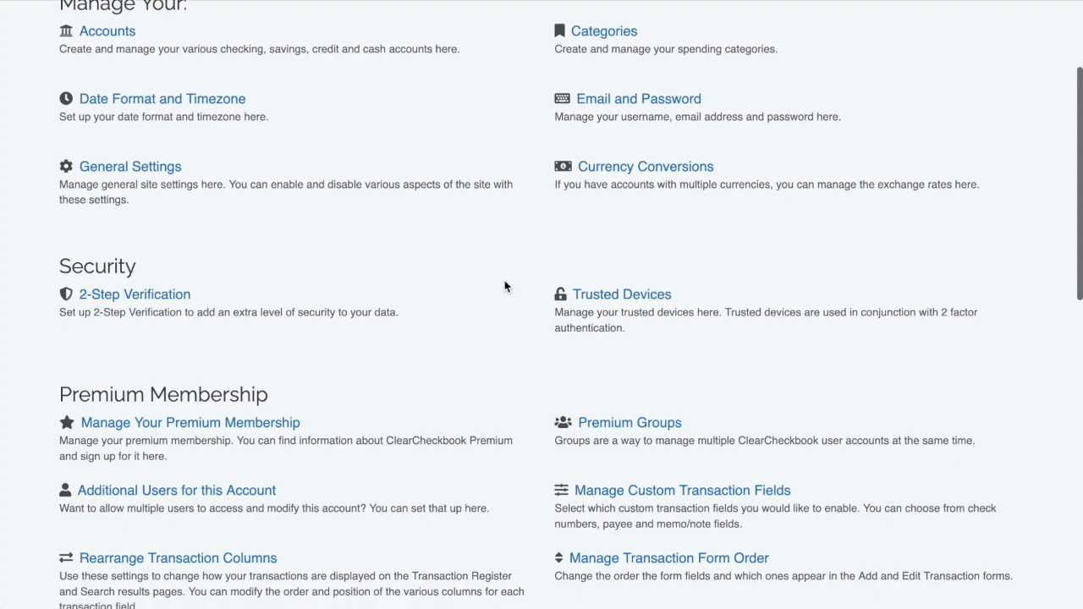
pyautogui.scroll(-3)
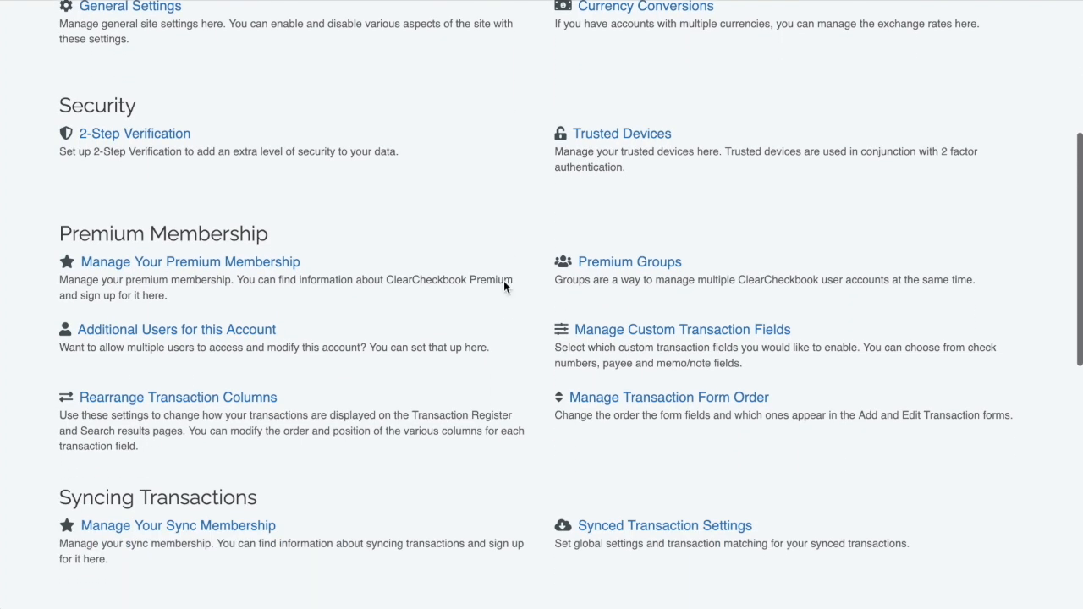
pyautogui.scroll(-3)
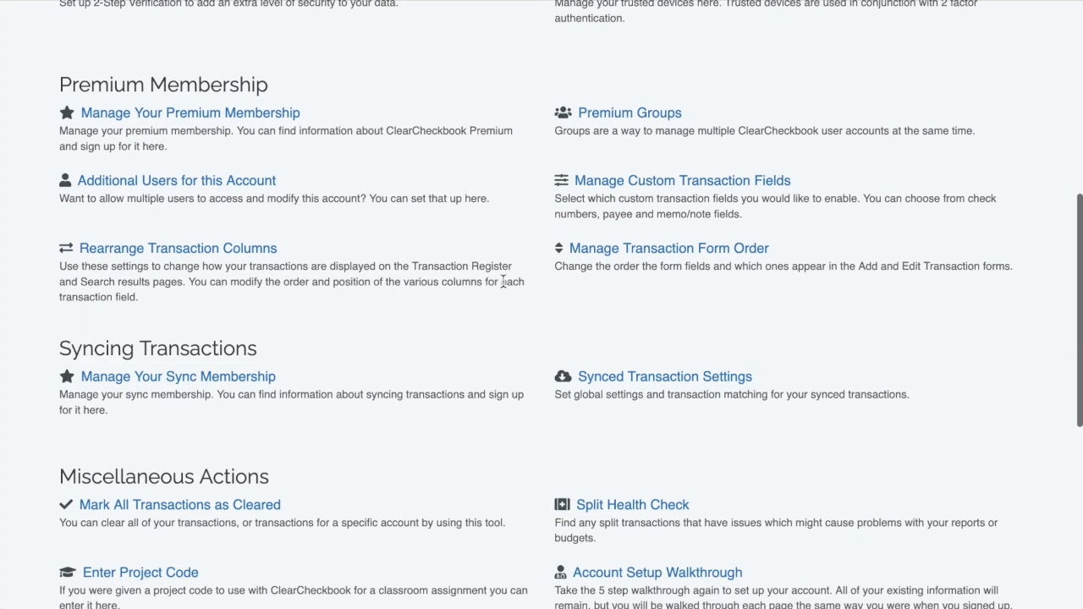
pyautogui.scroll(3)
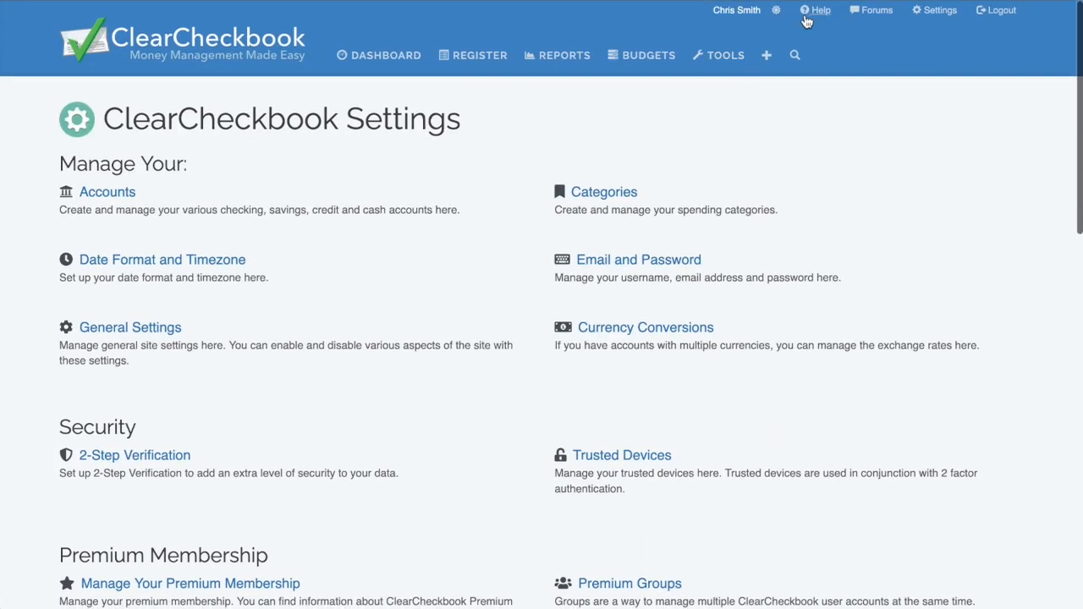
# Step: Browse the Help Knowledge Base FAQ, then go to the account dashboard
pyautogui.click(819, 10)
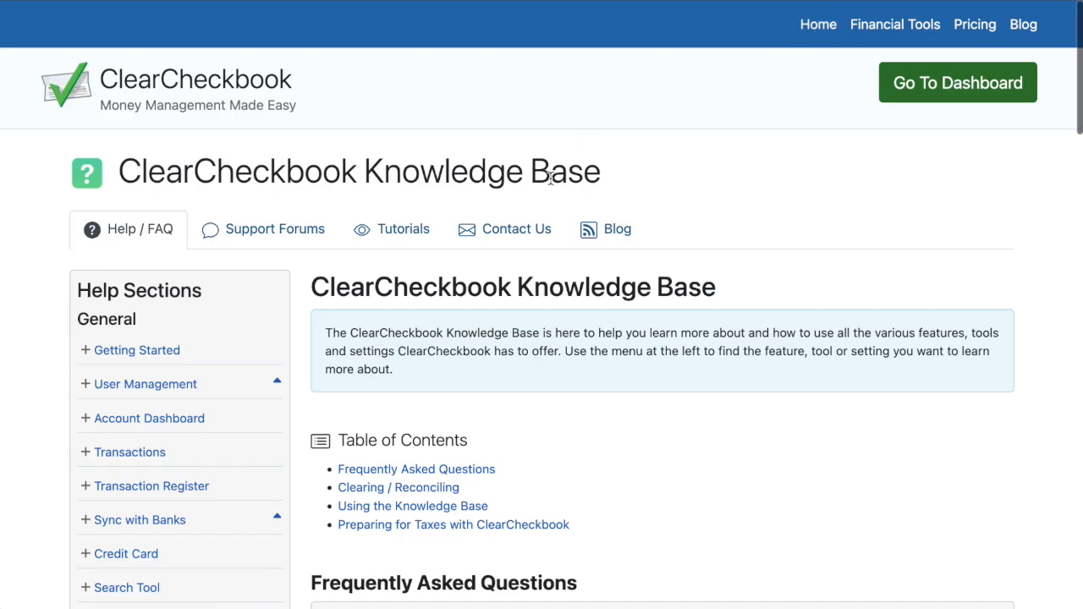
pyautogui.scroll(-3)
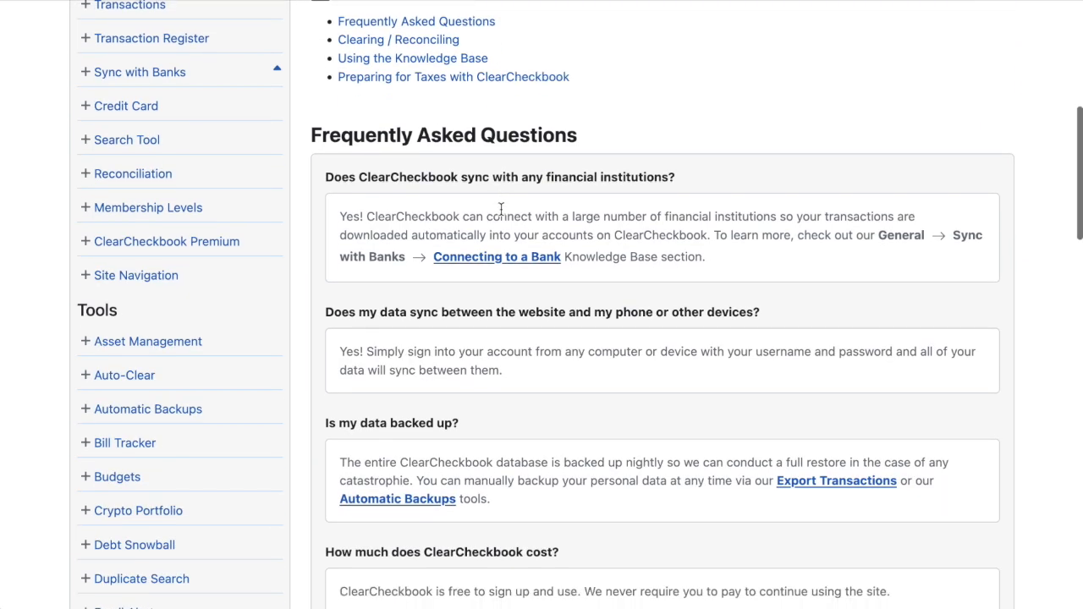
pyautogui.scroll(-3)
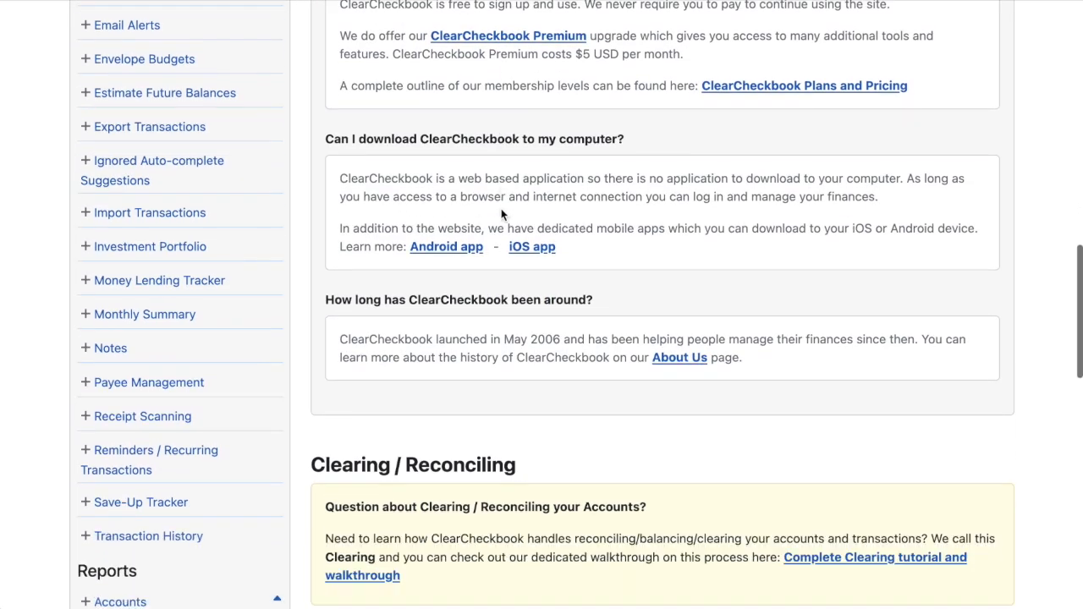
pyautogui.scroll(3)
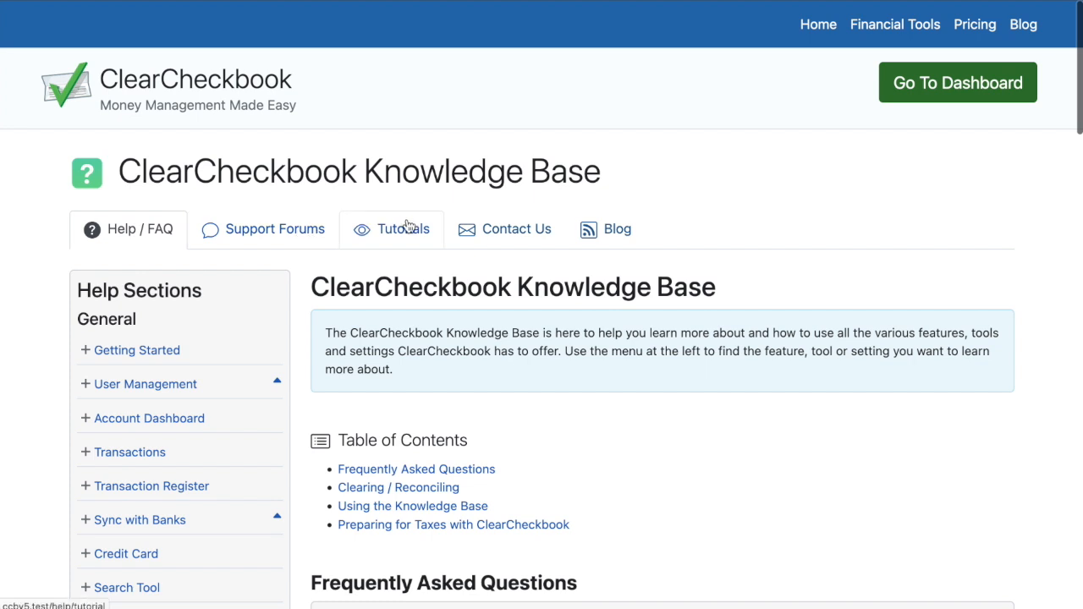
pyautogui.moveTo(505, 229)
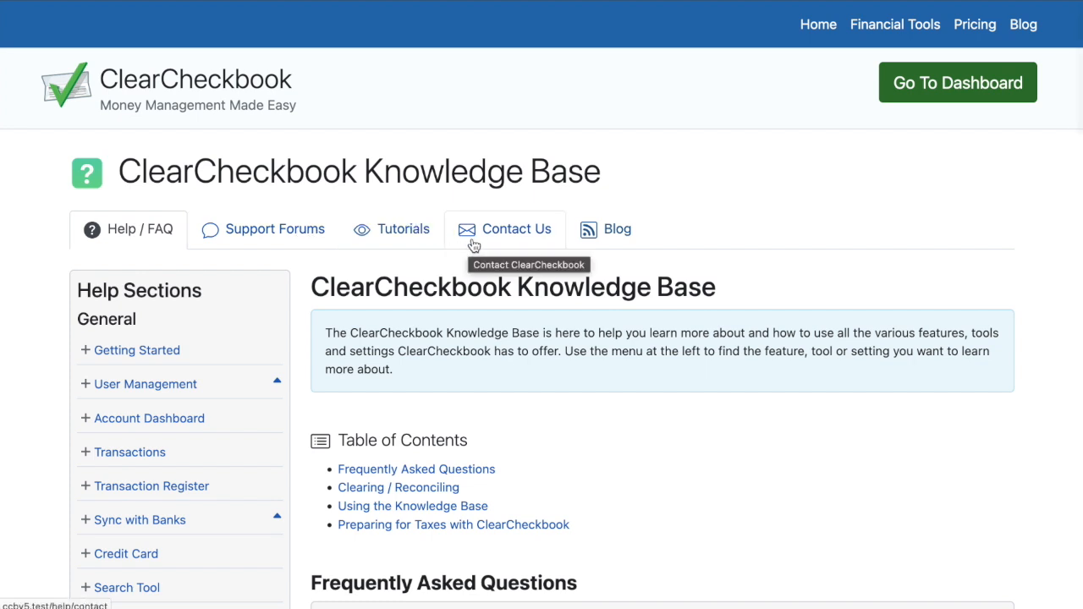
pyautogui.moveTo(728, 286)
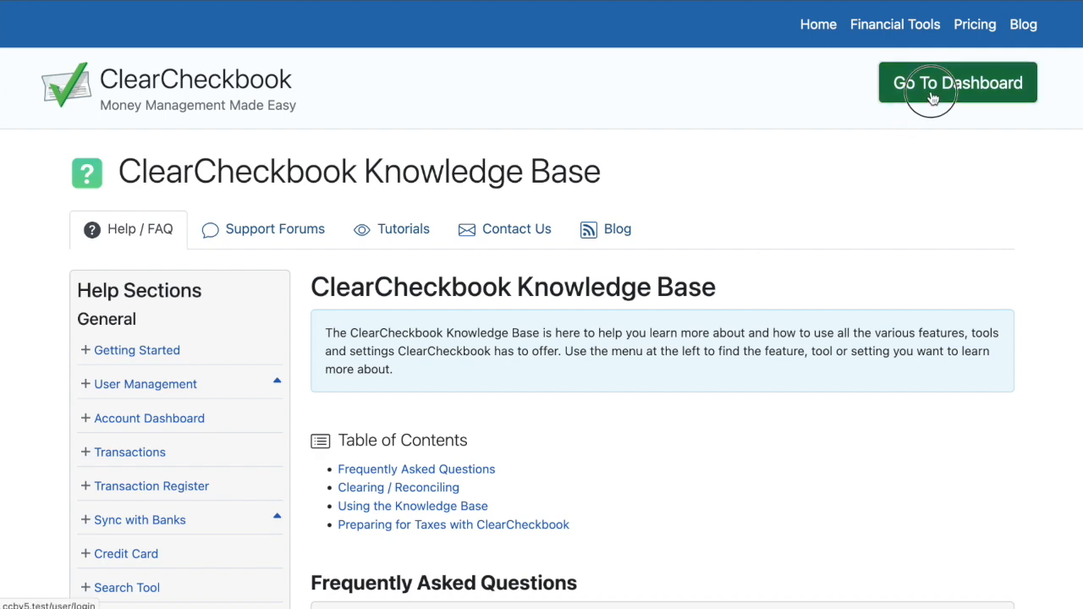
pyautogui.click(958, 82)
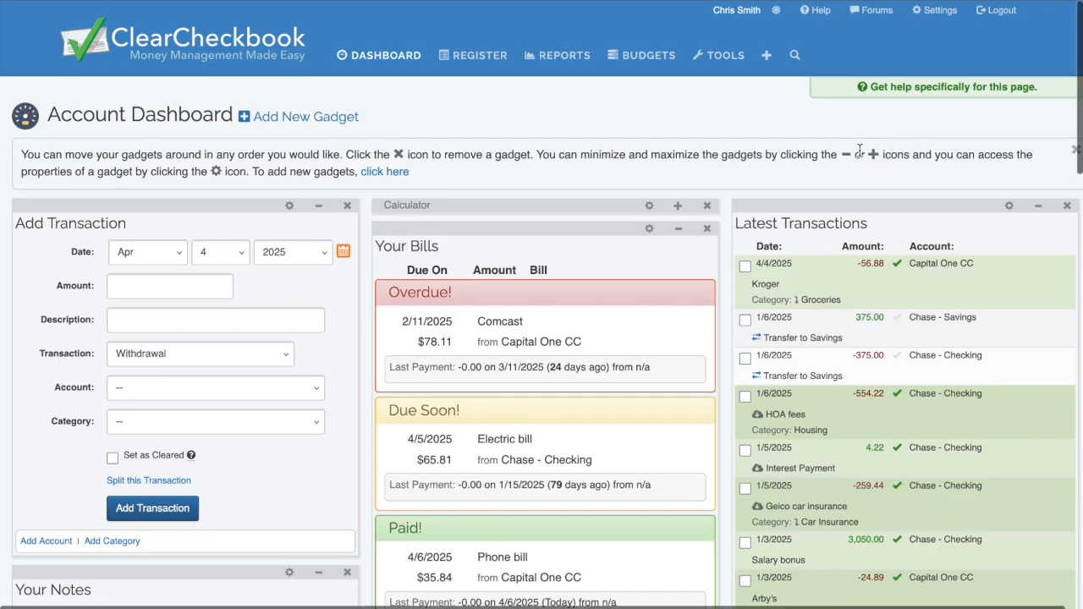